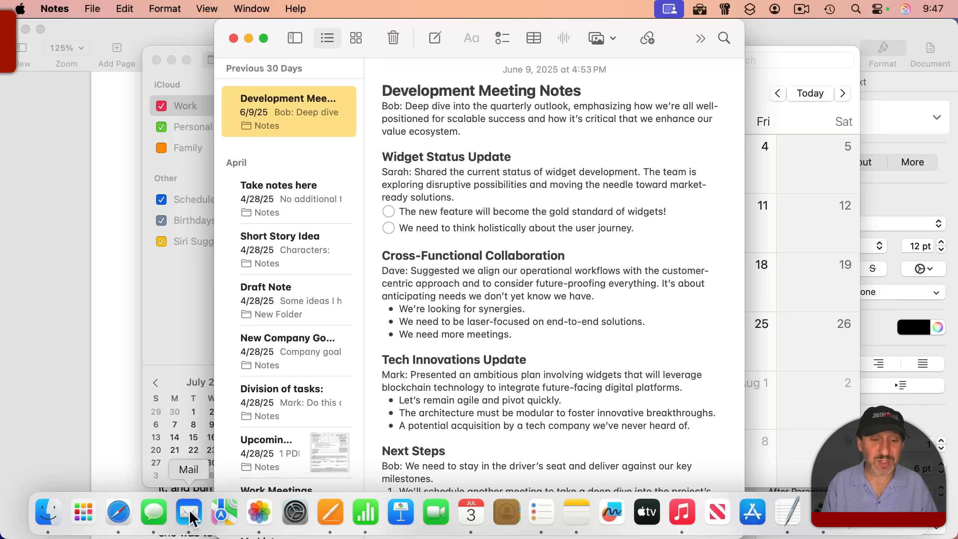
mouse_move(384, 521)
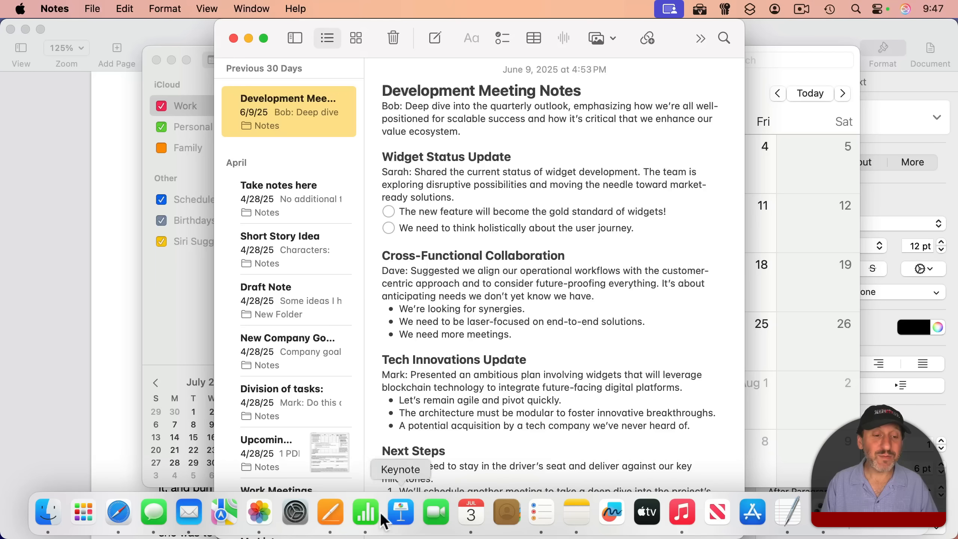
mouse_move(436, 512)
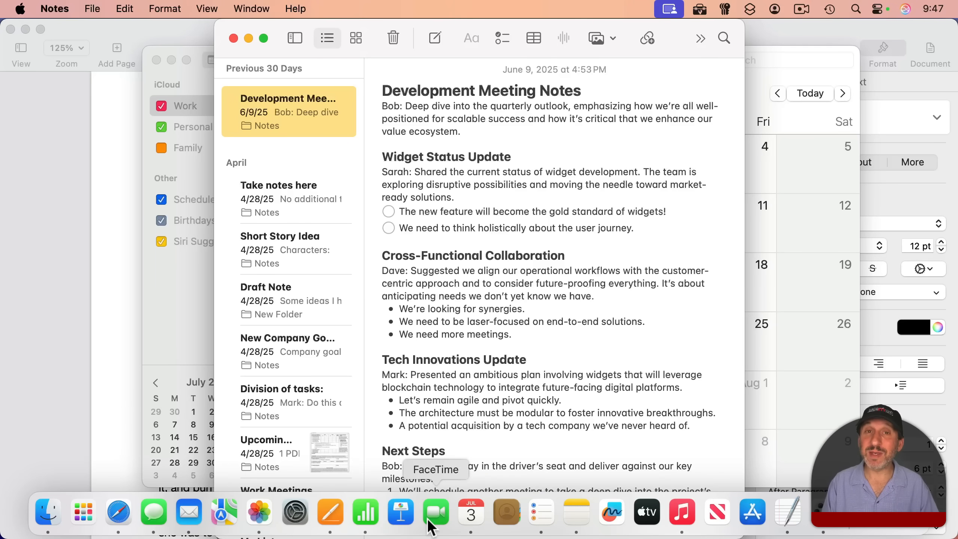
mouse_move(348, 526)
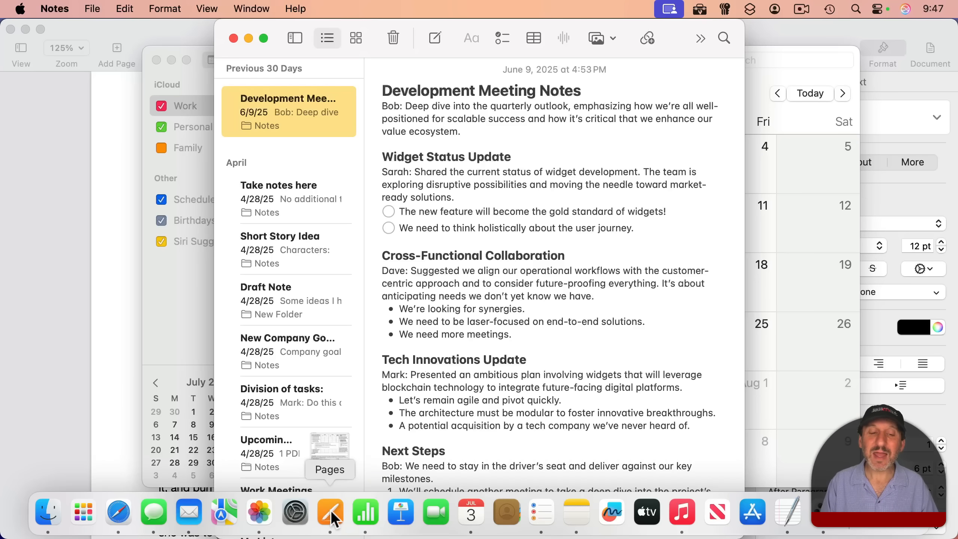
Show the Pages Dock menu listing recent documents and the open Alice, Test and Treasure Island windows
right_click(332, 517)
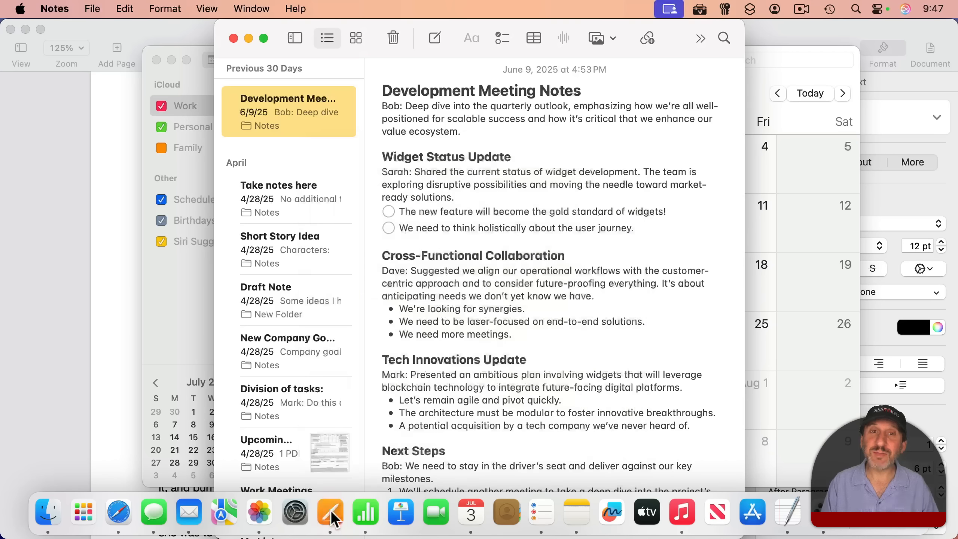
right_click(331, 513)
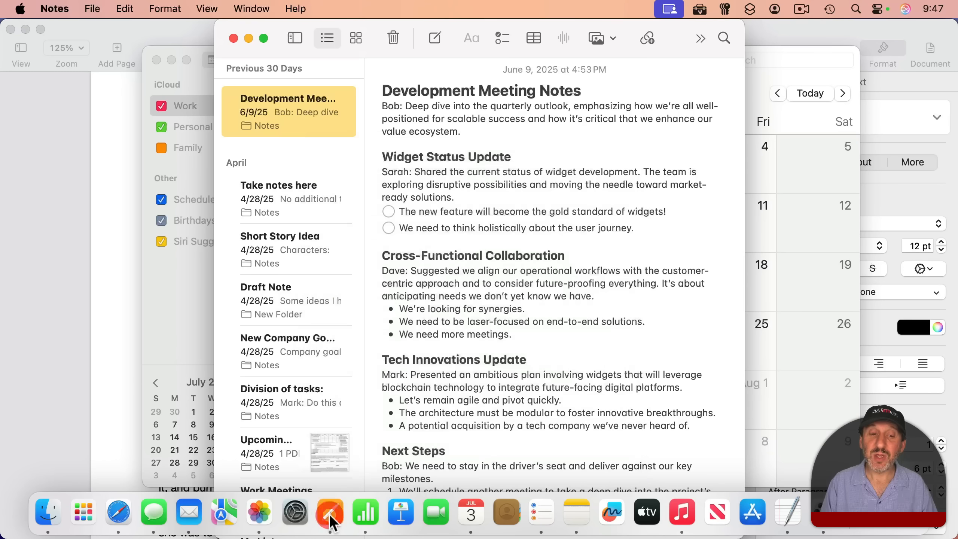
right_click(329, 515)
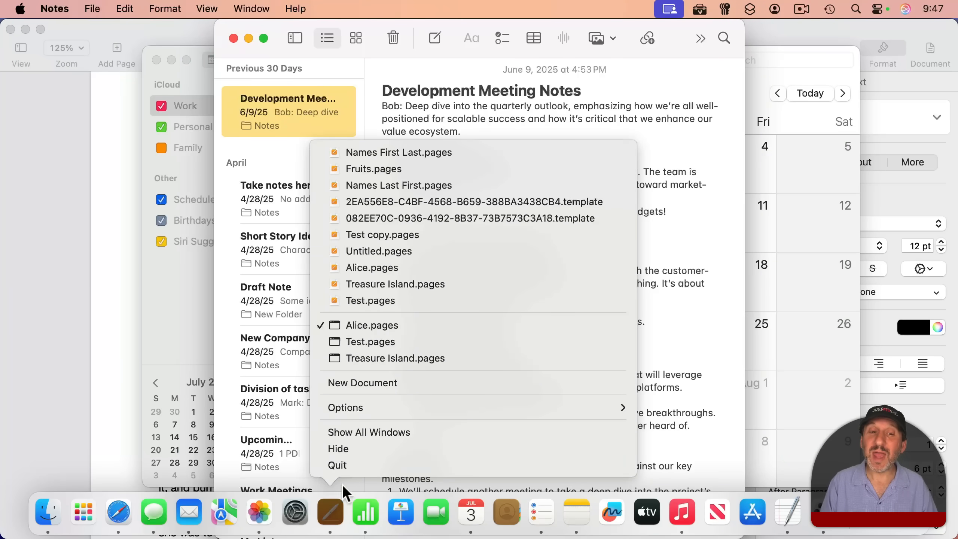
mouse_move(340, 281)
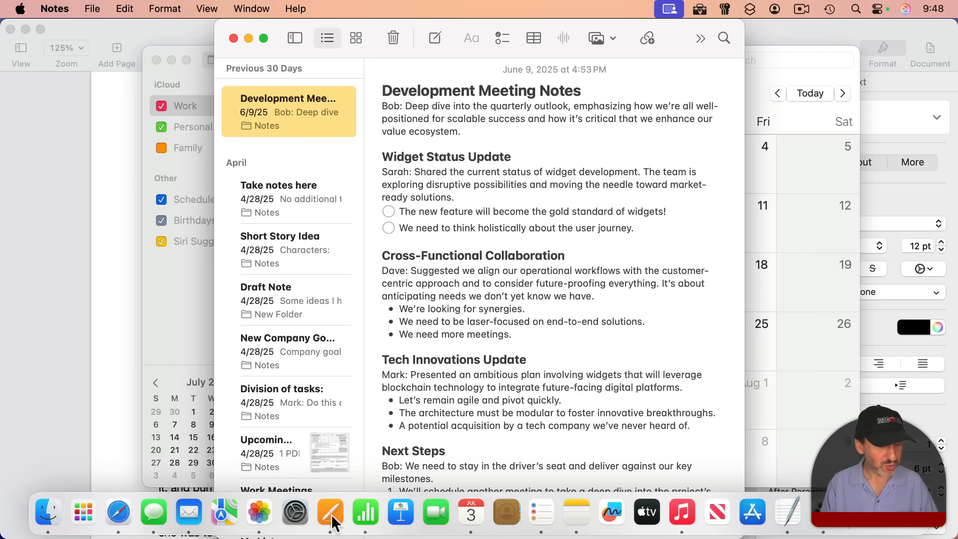
right_click(330, 513)
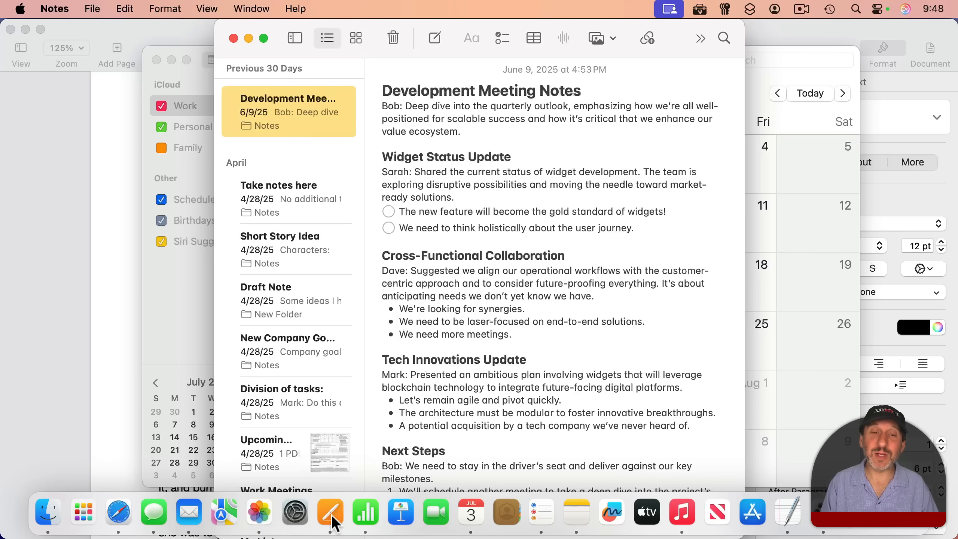
right_click(331, 513)
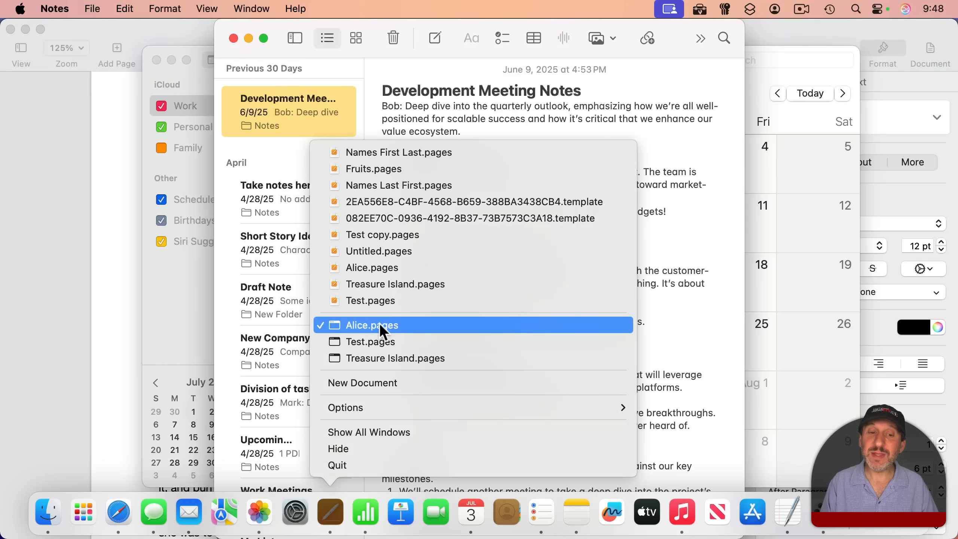
mouse_move(384, 363)
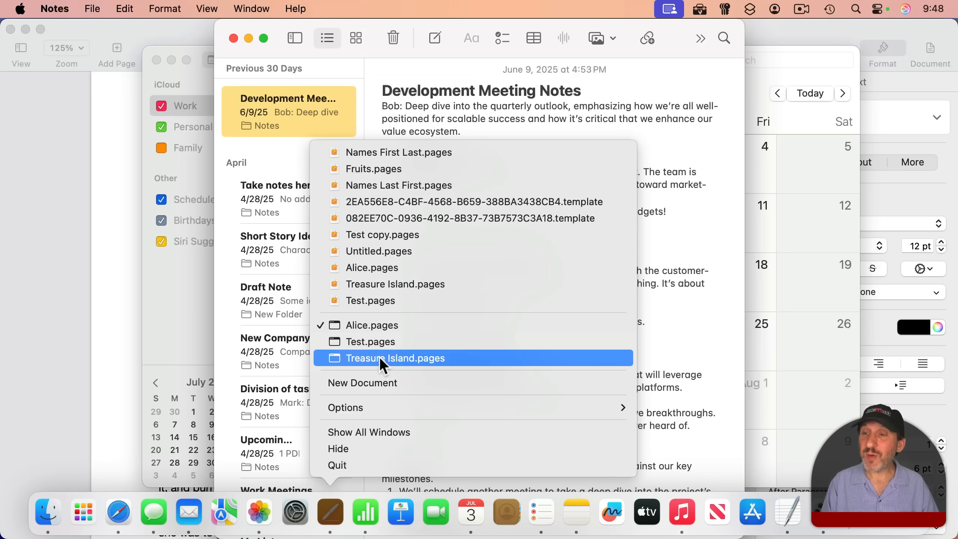
mouse_move(379, 330)
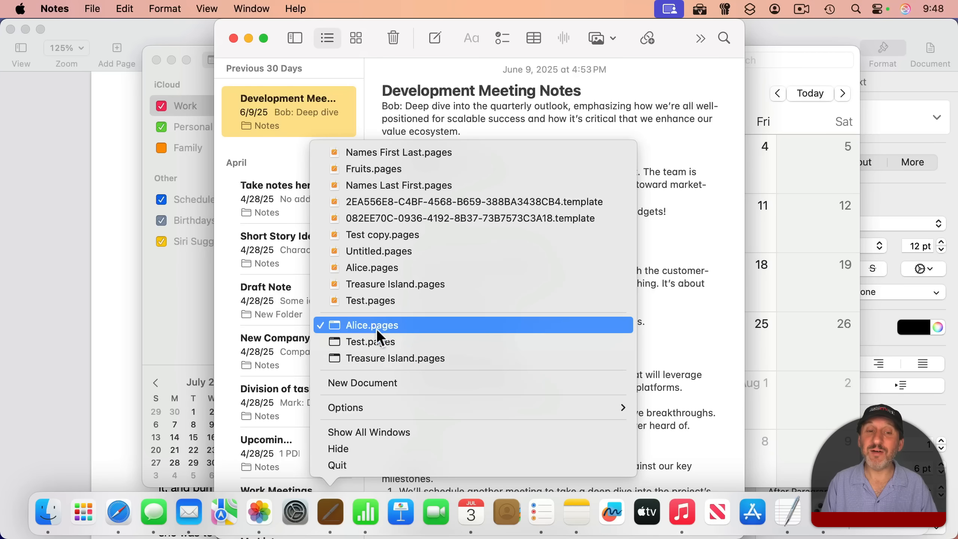
mouse_move(382, 335)
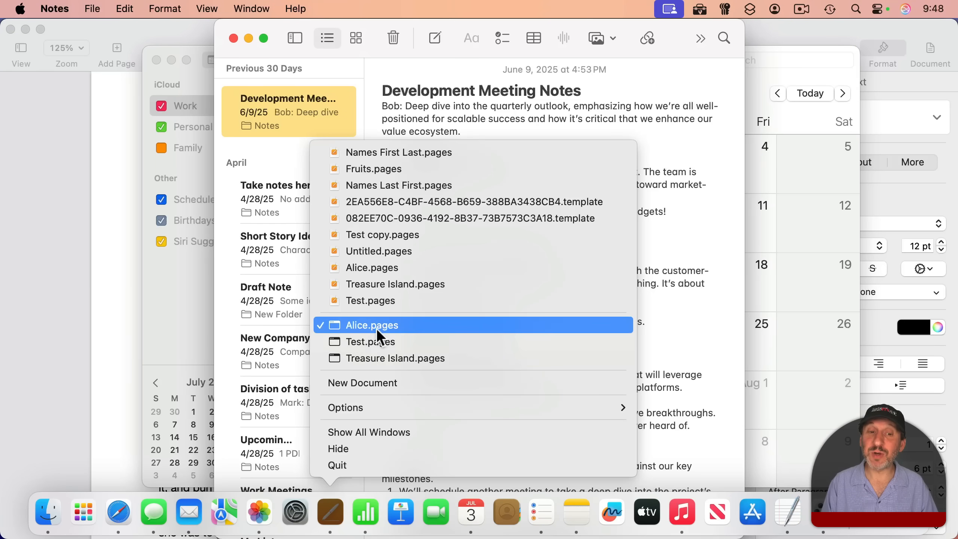
mouse_move(355, 349)
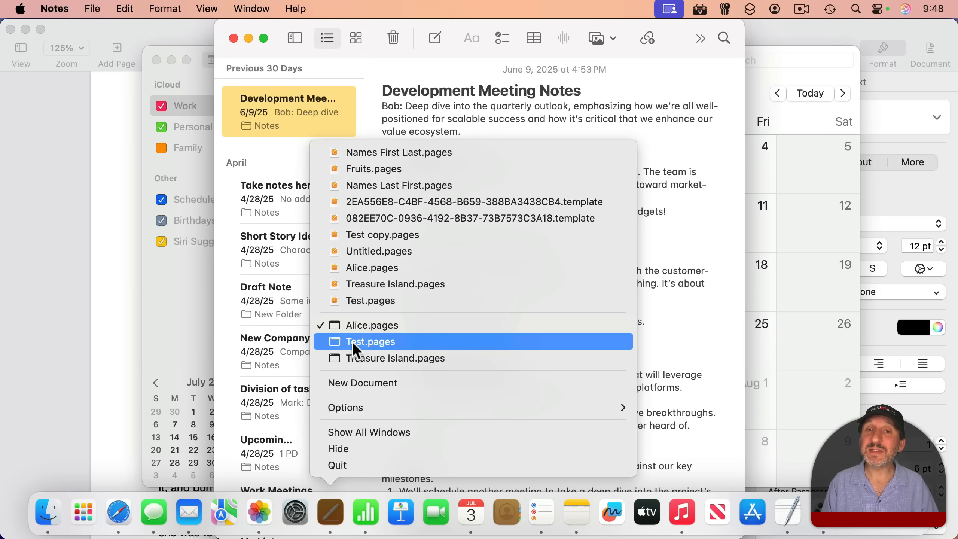
mouse_move(358, 359)
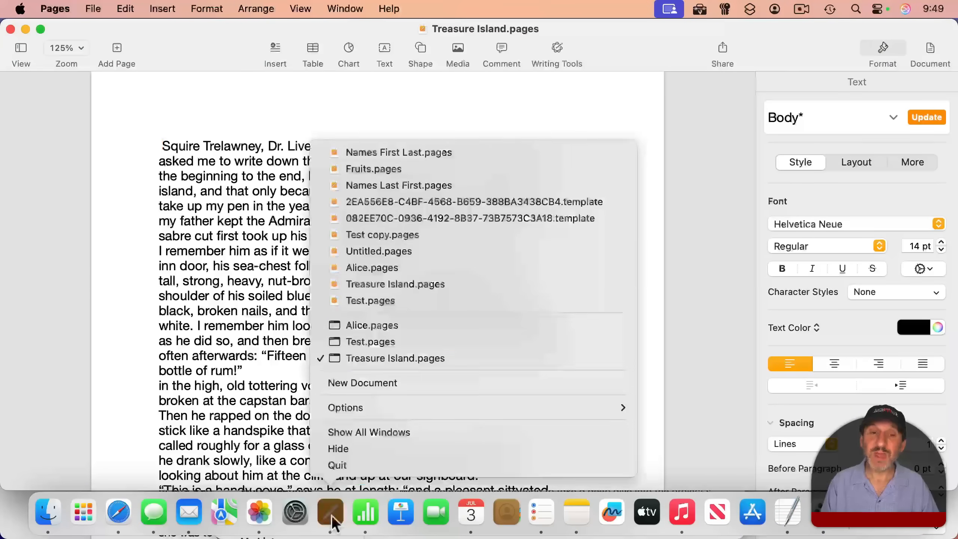
mouse_move(372, 325)
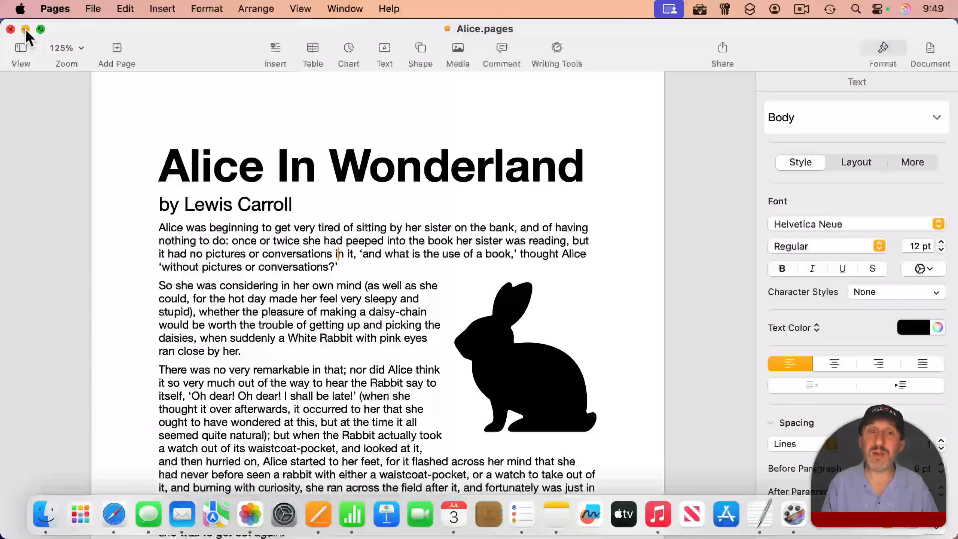
mouse_move(313, 246)
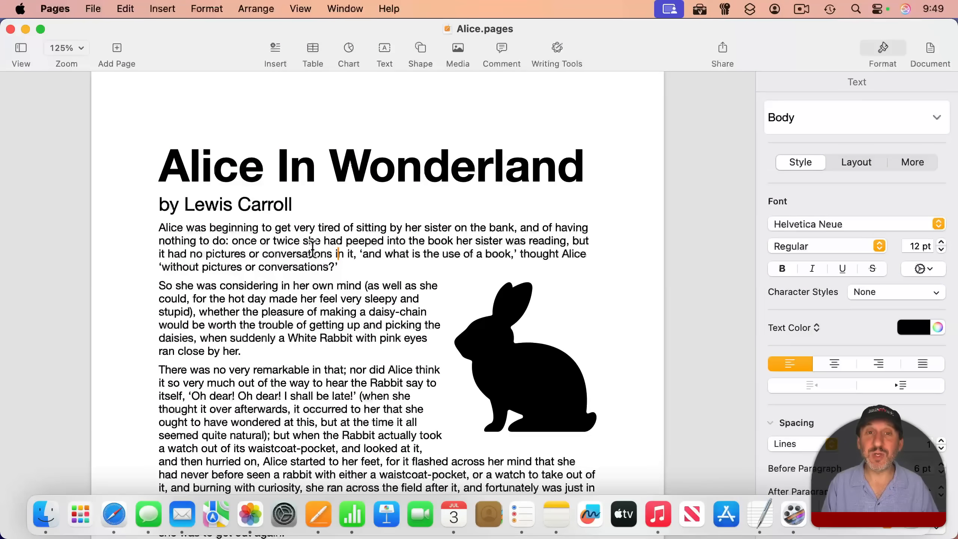
mouse_move(323, 528)
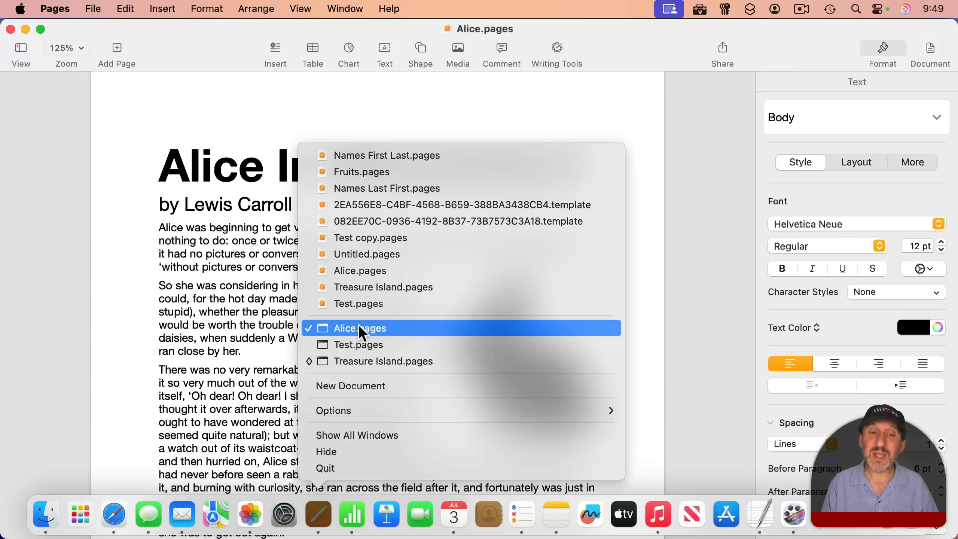
mouse_move(309, 372)
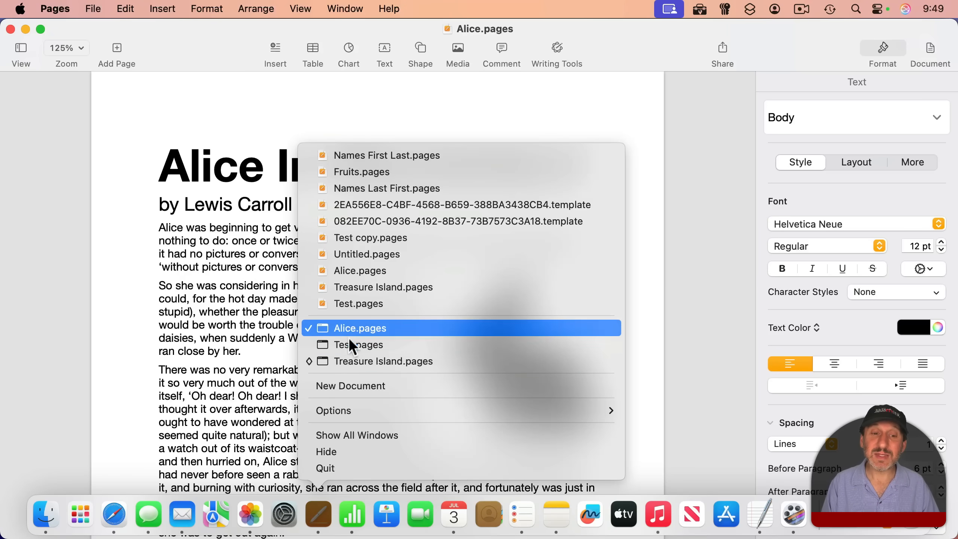
Bring the Treasure Island.pages window to the front from the Pages Dock menu
left_click(384, 361)
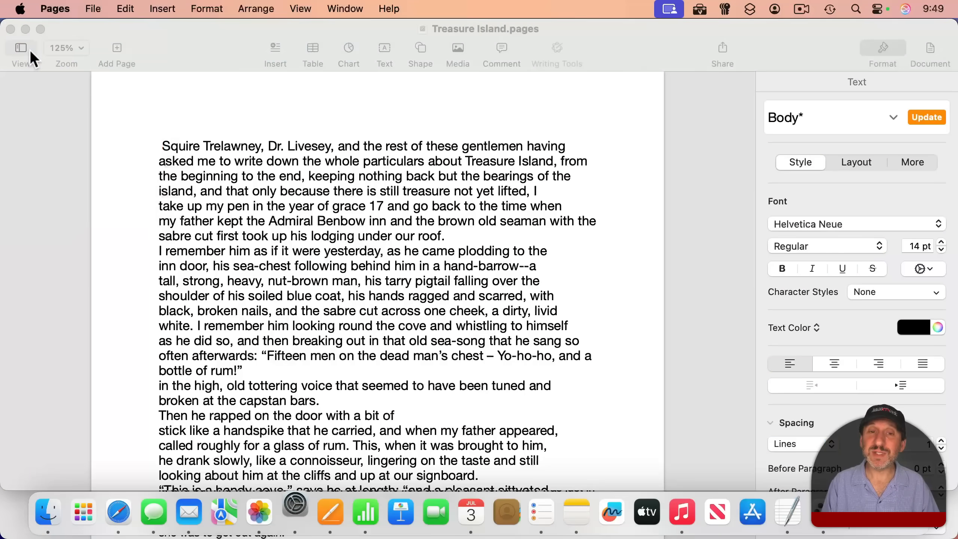
Enable 'Minimize windows into application icon' in Desktop & Dock settings and close the window
left_click(294, 512)
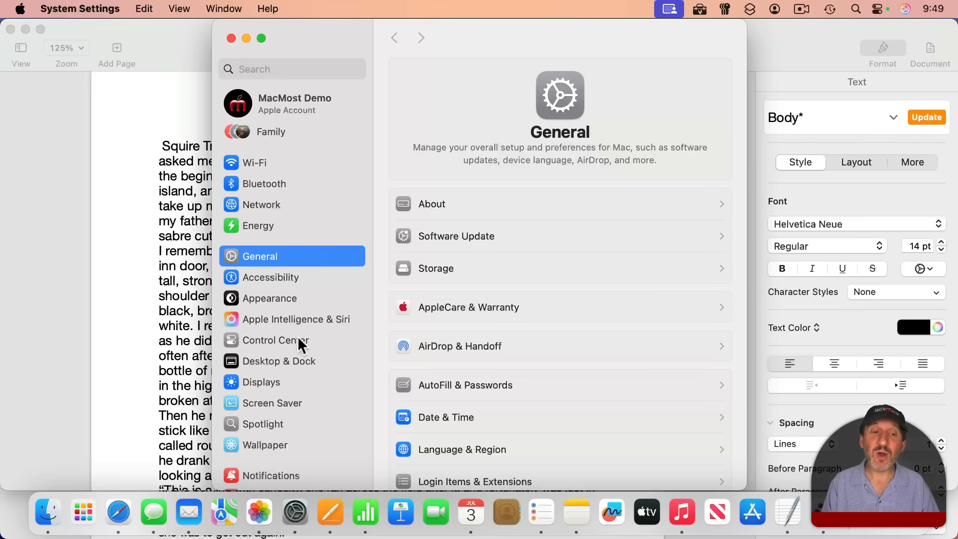
left_click(279, 361)
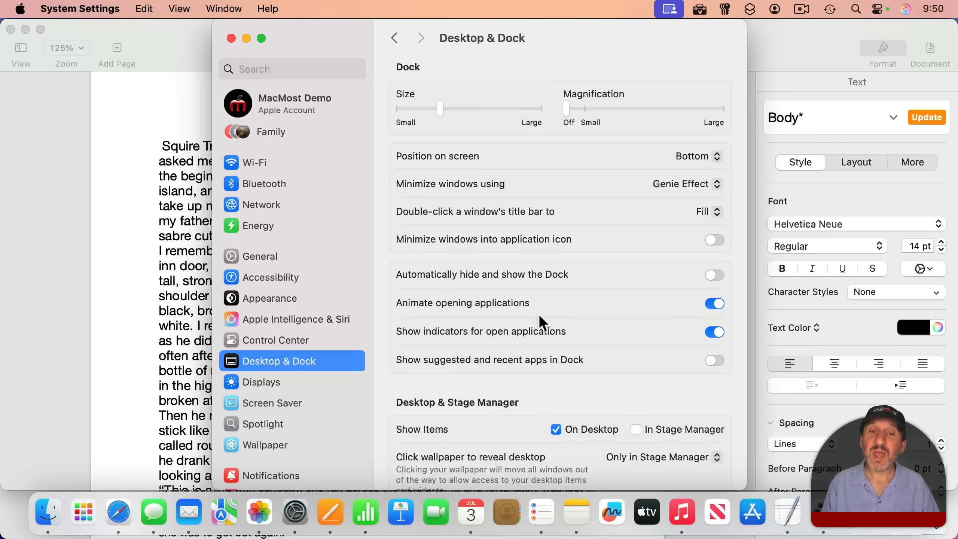
mouse_move(713, 248)
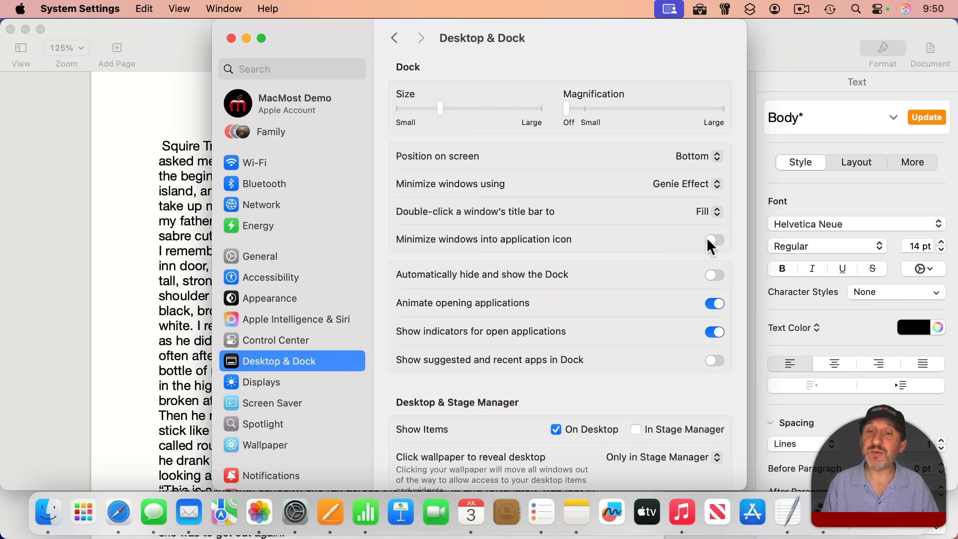
left_click(714, 241)
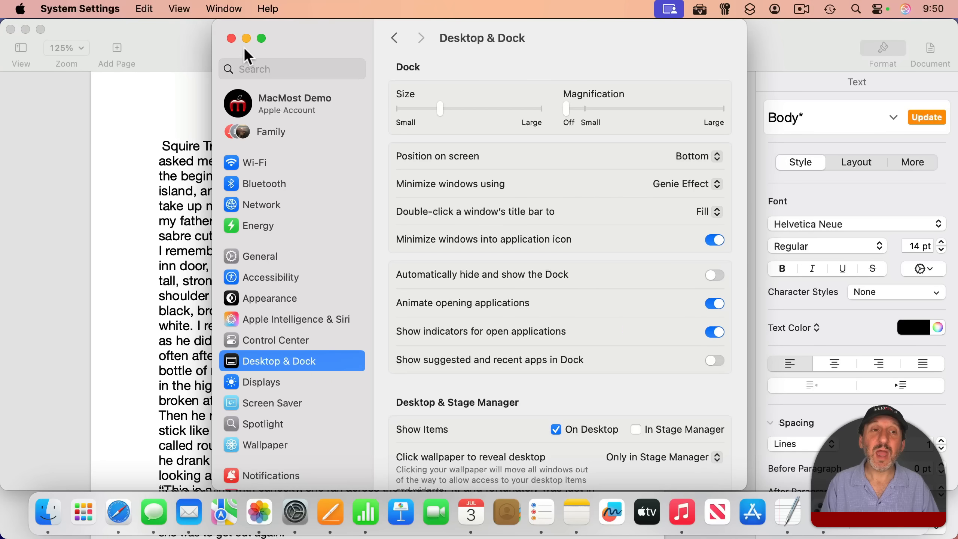
left_click(230, 38)
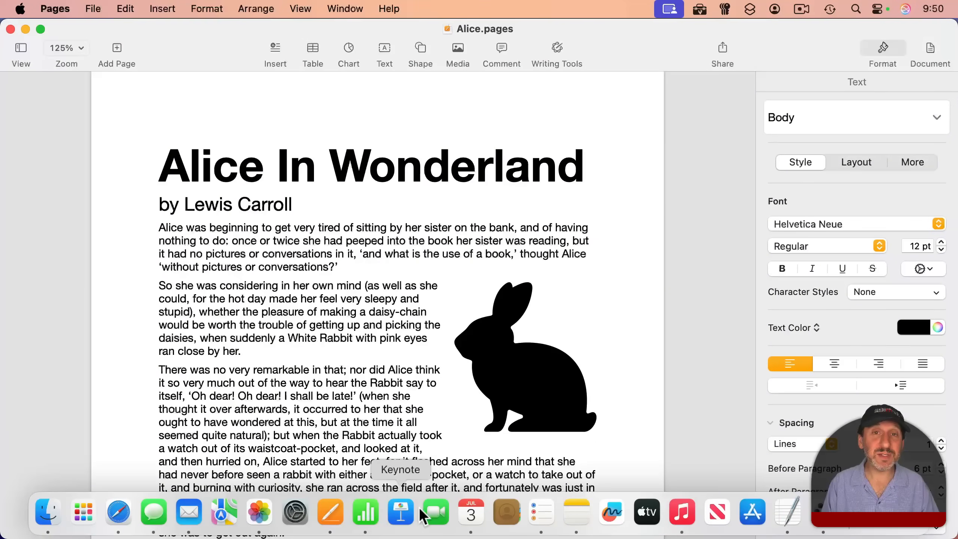
mouse_move(332, 515)
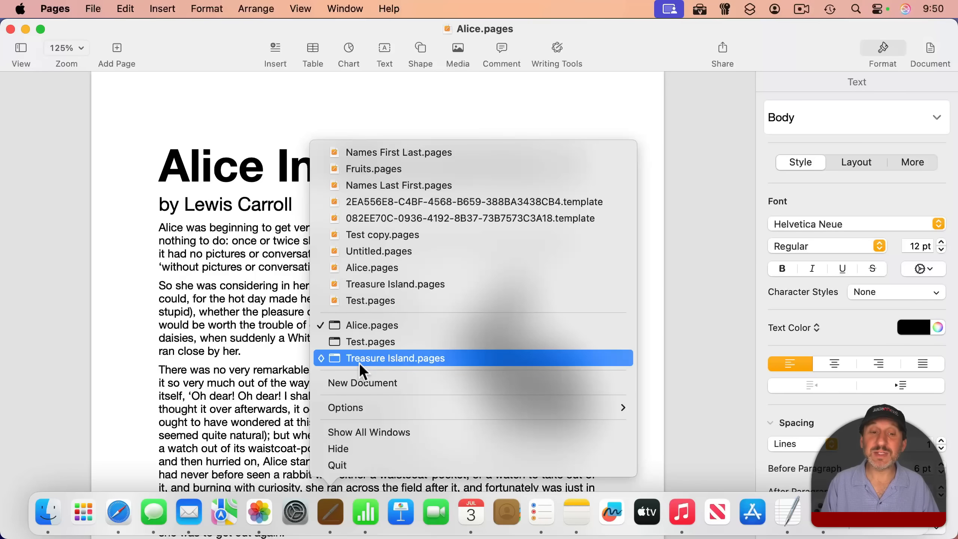
left_click(395, 358)
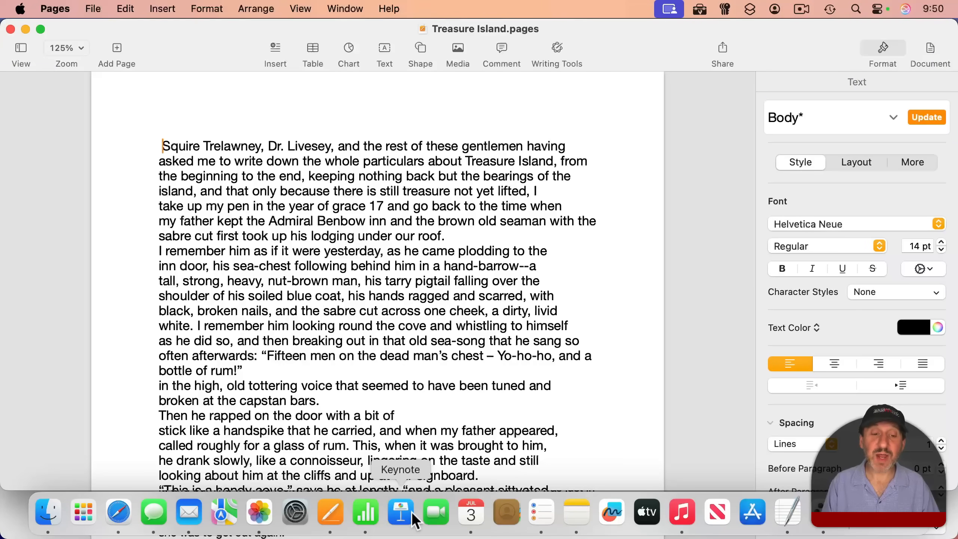
right_click(365, 513)
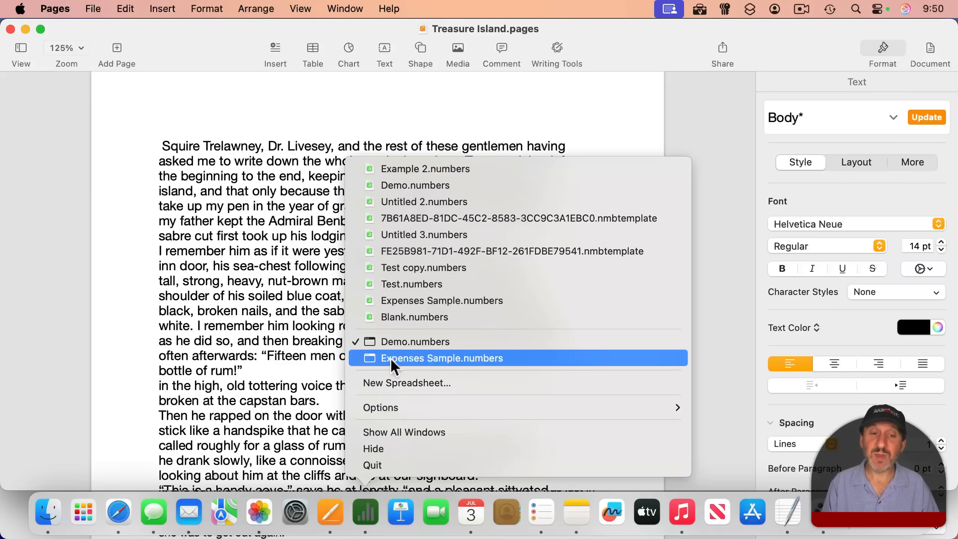
left_click(365, 512)
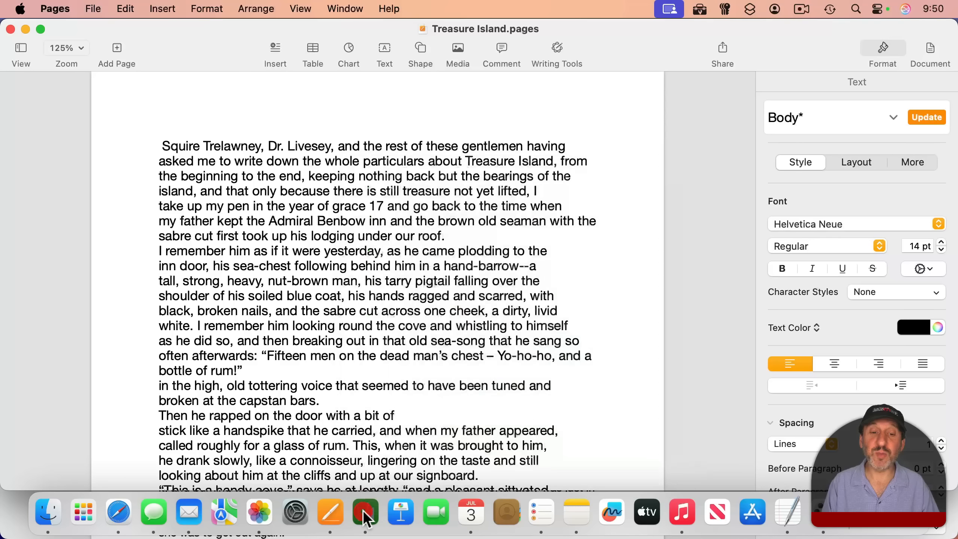
right_click(188, 511)
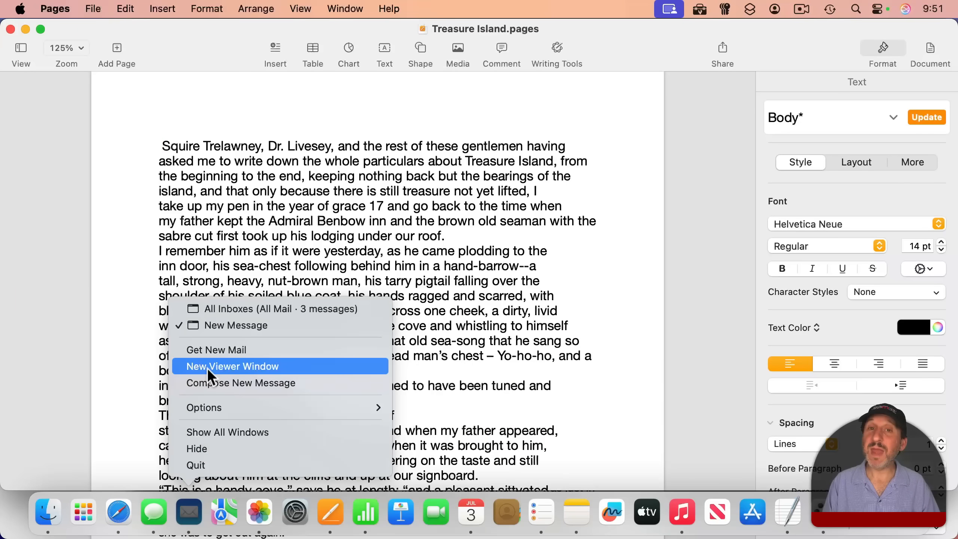
mouse_move(311, 314)
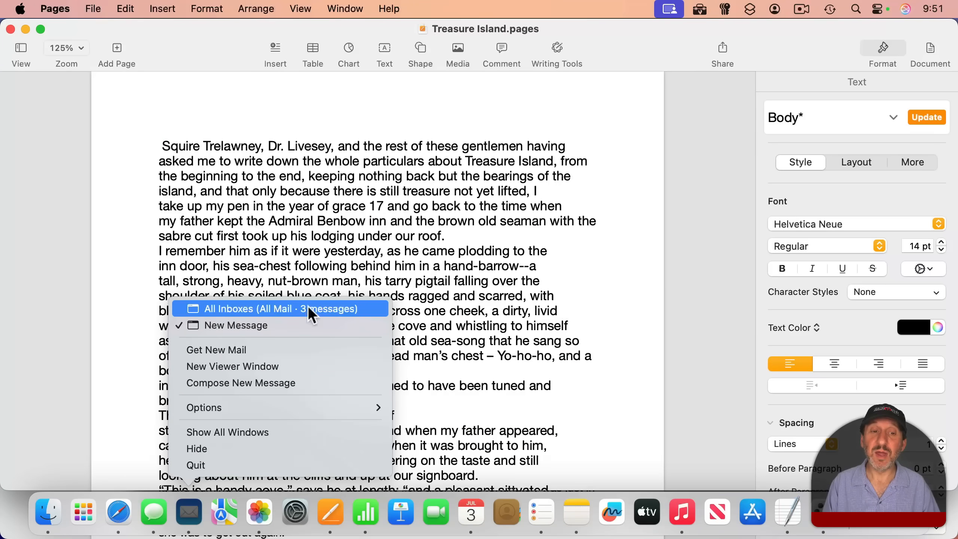
mouse_move(248, 331)
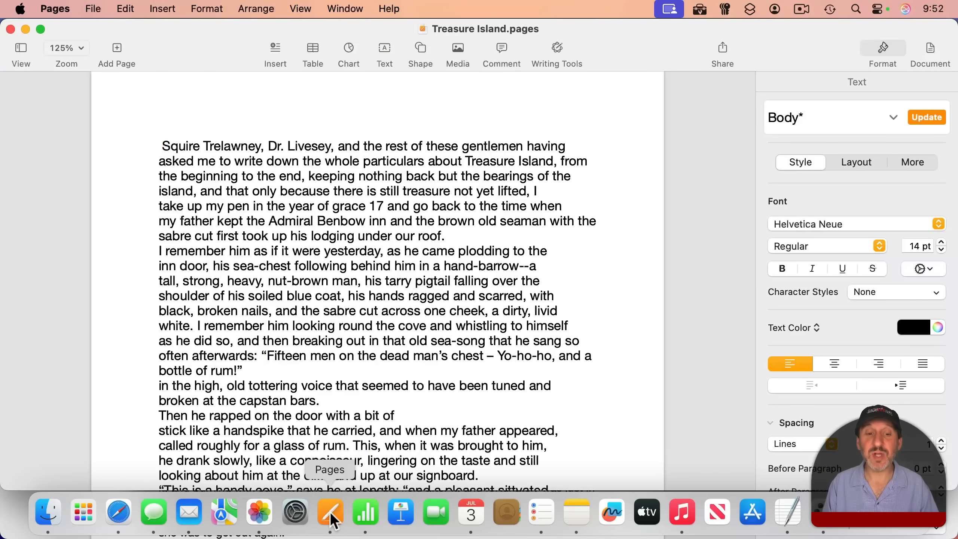
right_click(331, 513)
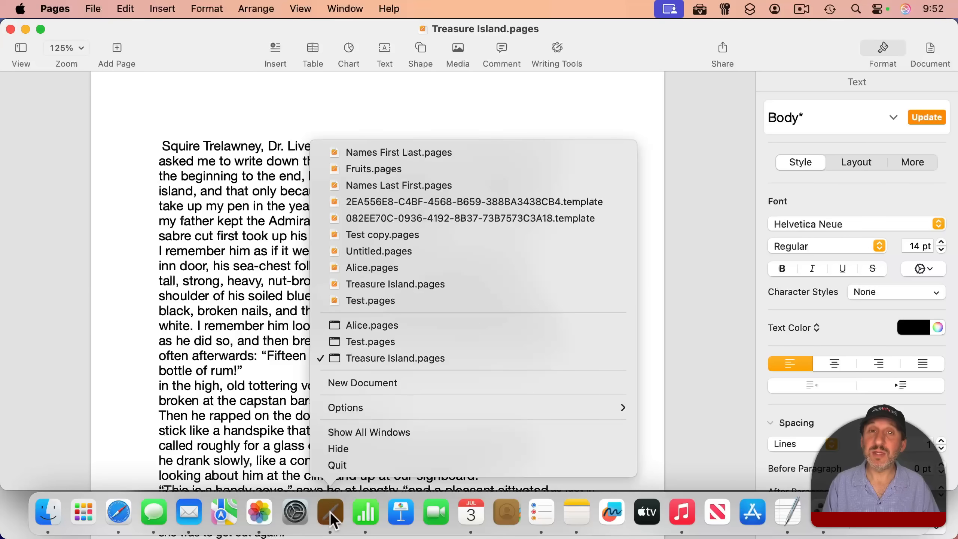
mouse_move(372, 268)
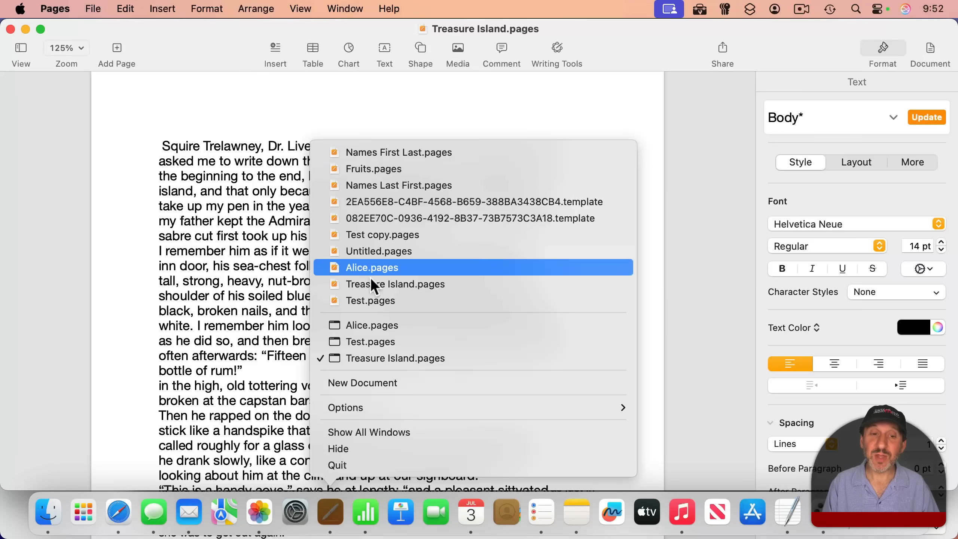
mouse_move(377, 155)
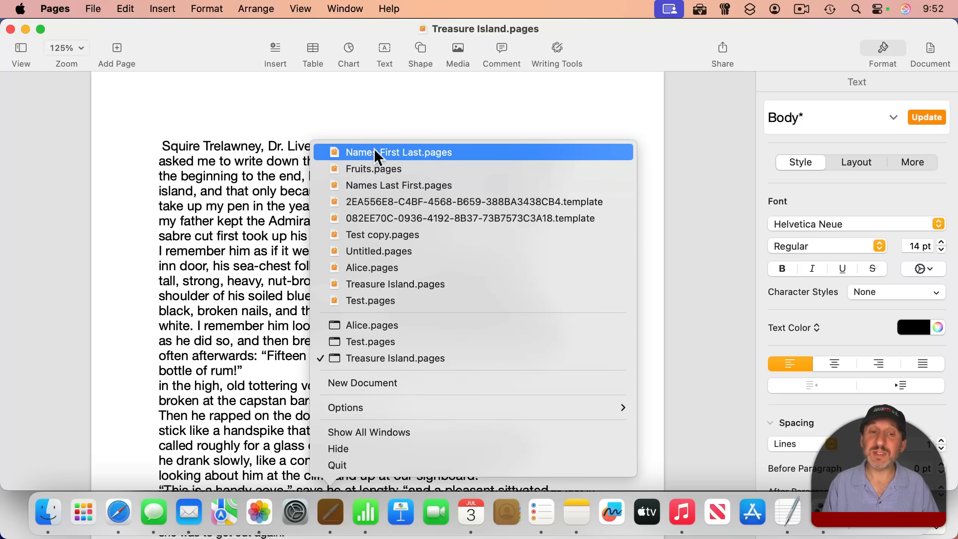
mouse_move(377, 336)
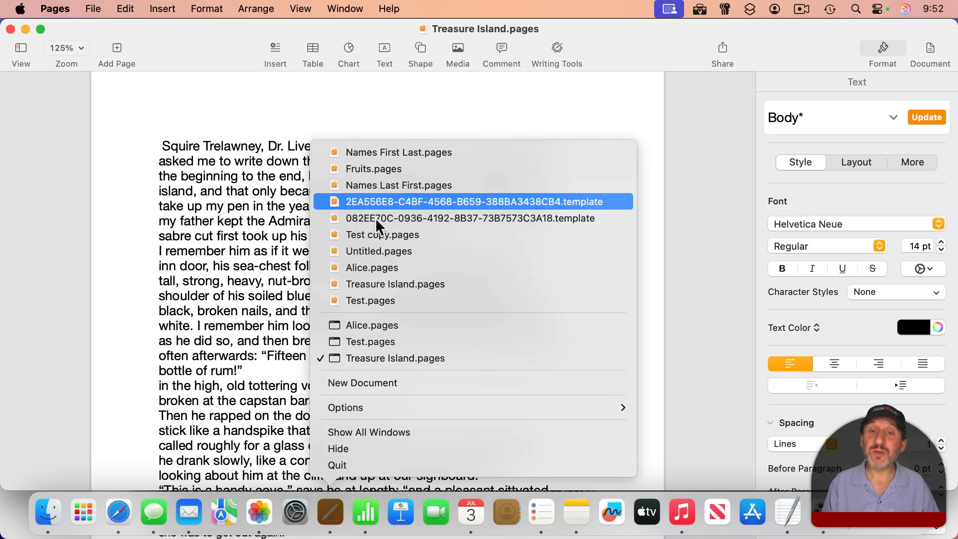
mouse_move(379, 183)
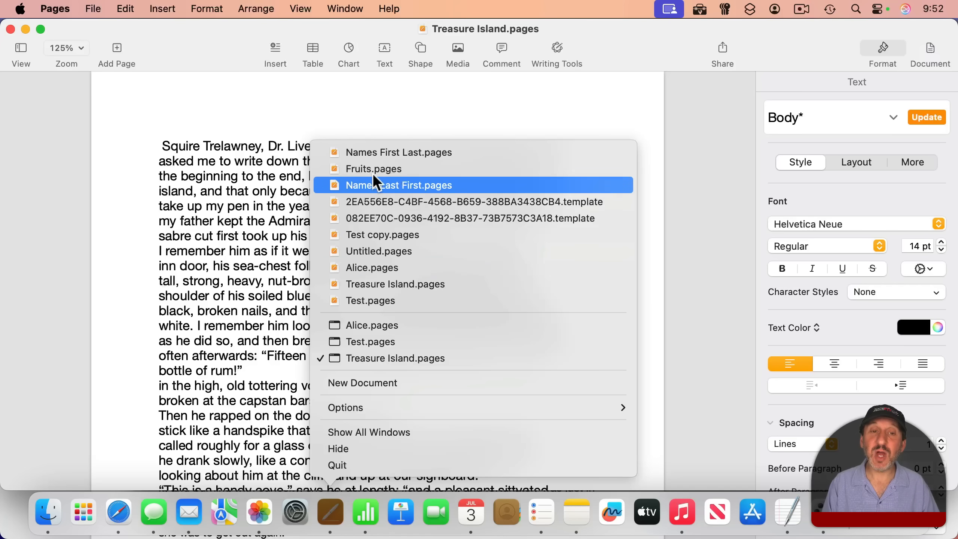
mouse_move(396, 158)
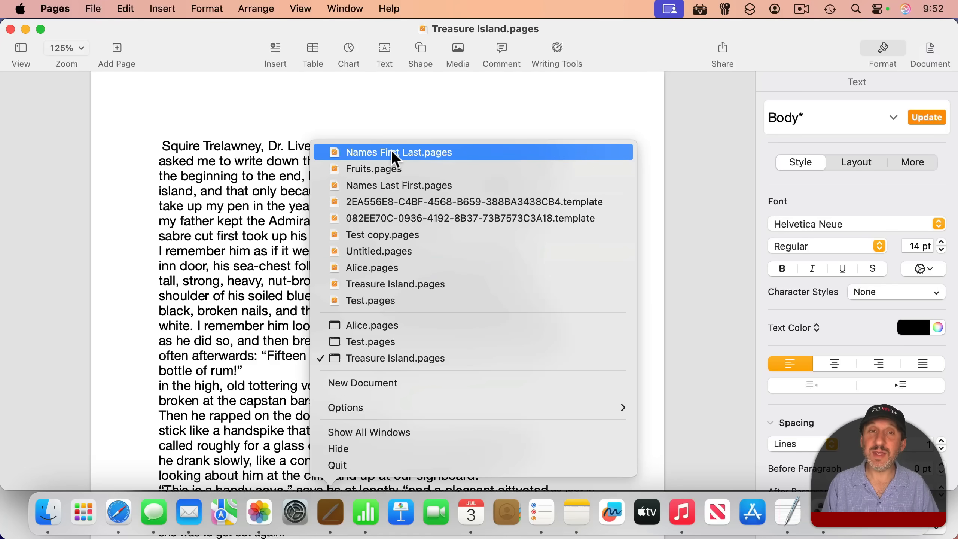
left_click(399, 153)
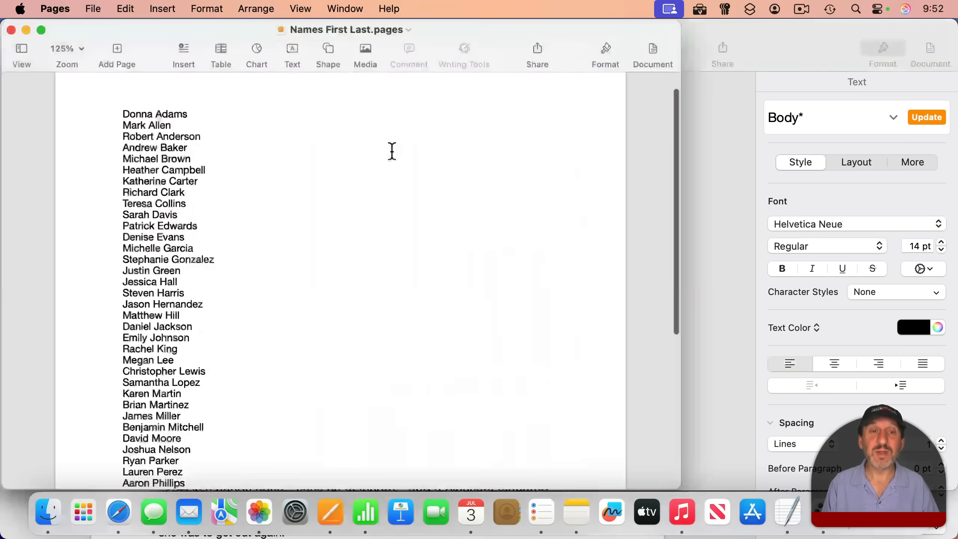
left_click(330, 512)
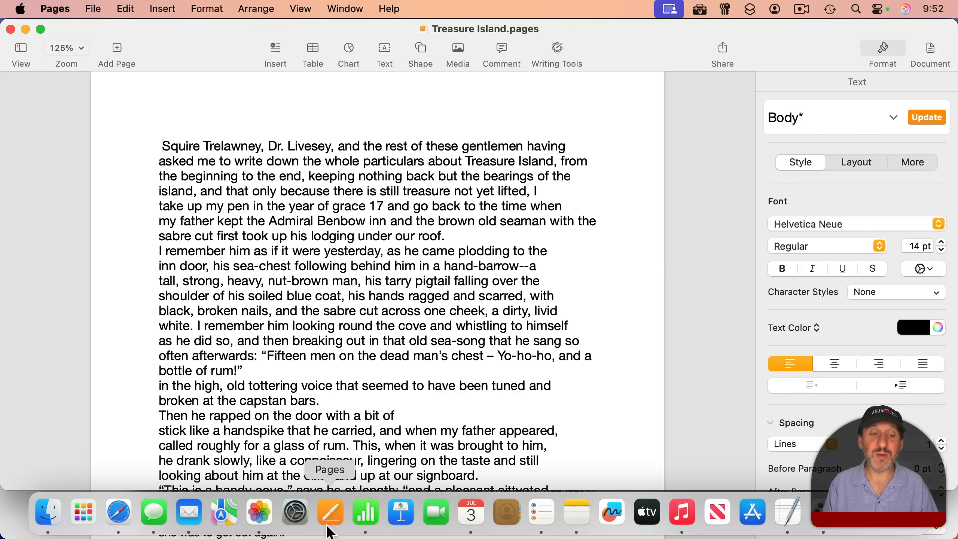
Hide Pages, then reopen Alice.pages from the Pages Dock menu's recent documents
left_click(313, 47)
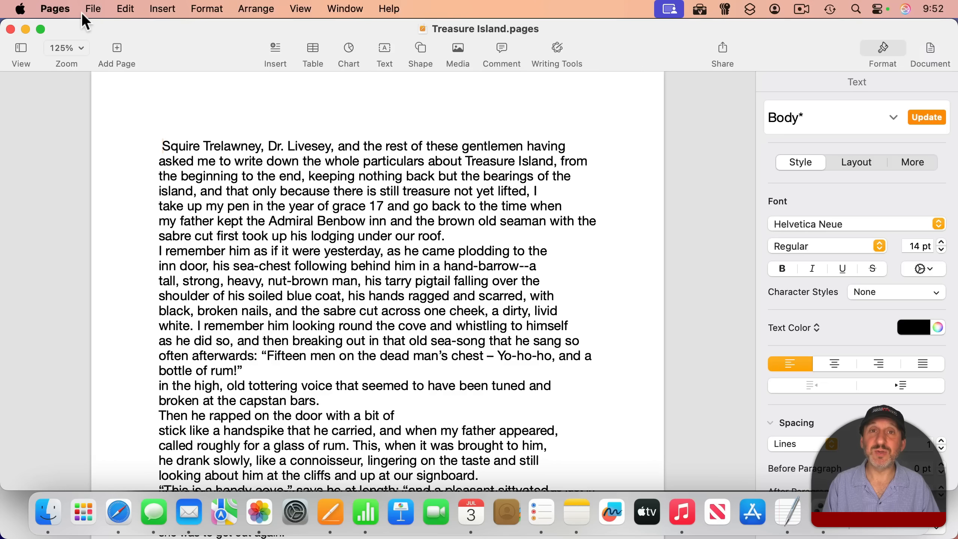
left_click(54, 8)
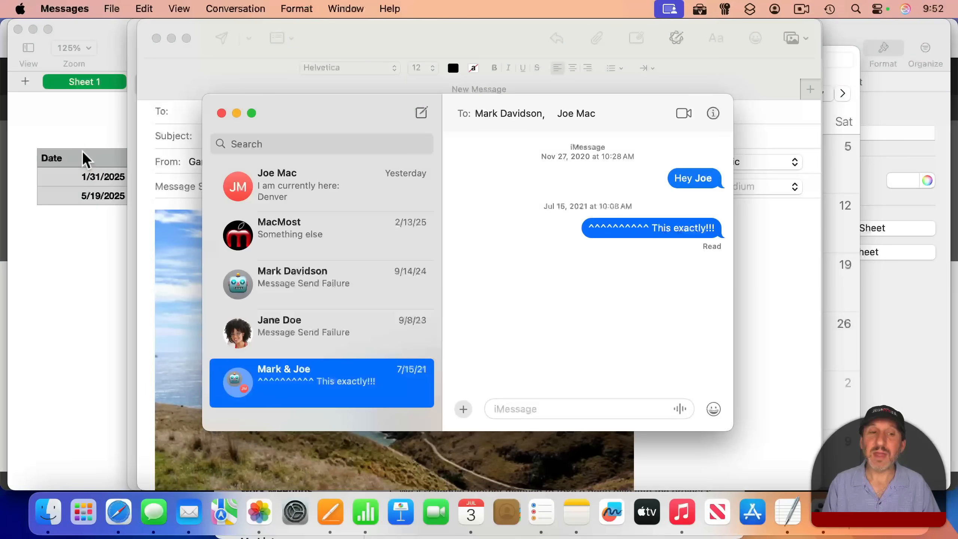
mouse_move(329, 511)
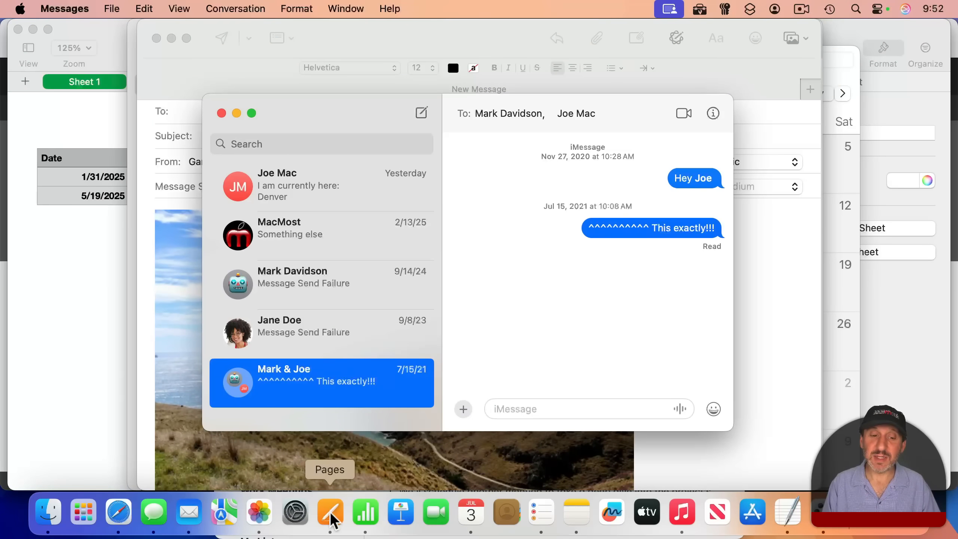
right_click(330, 512)
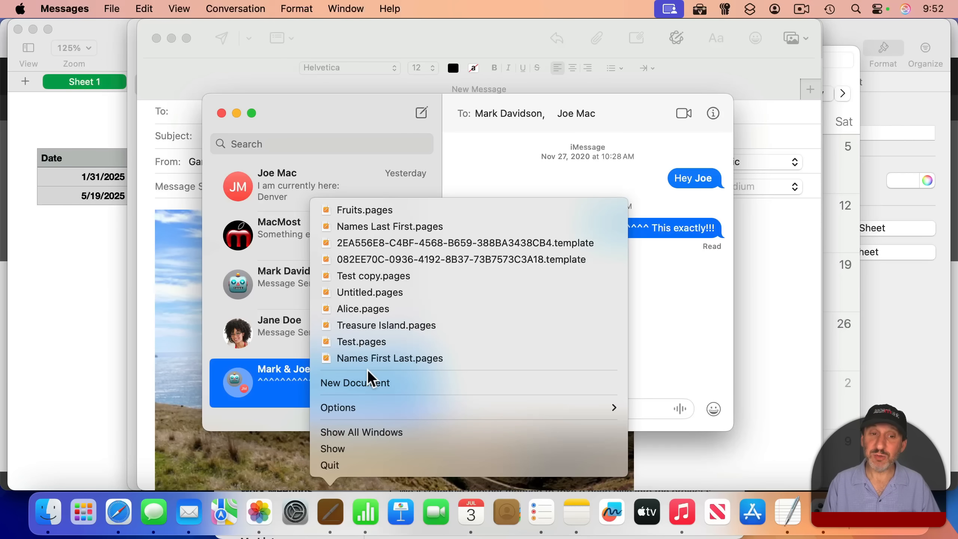
mouse_move(388, 367)
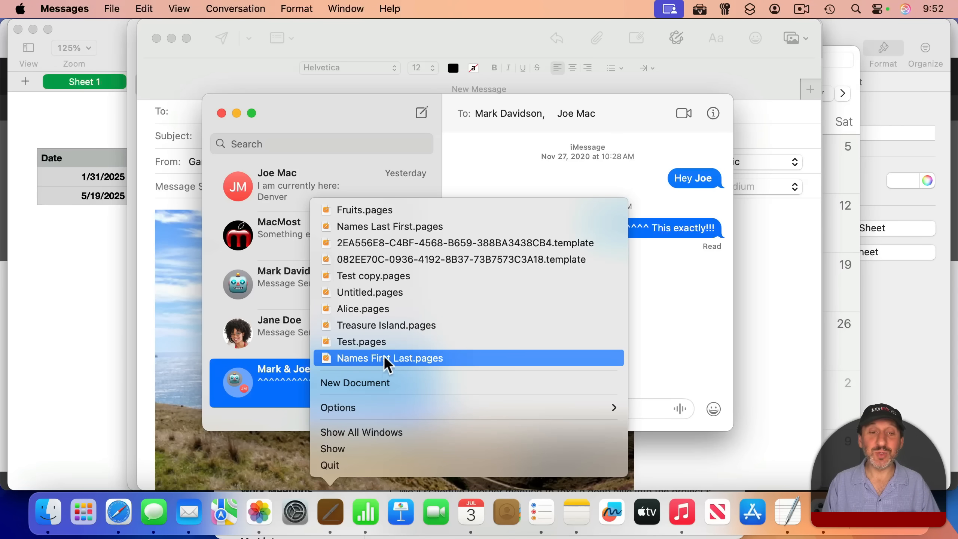
mouse_move(387, 329)
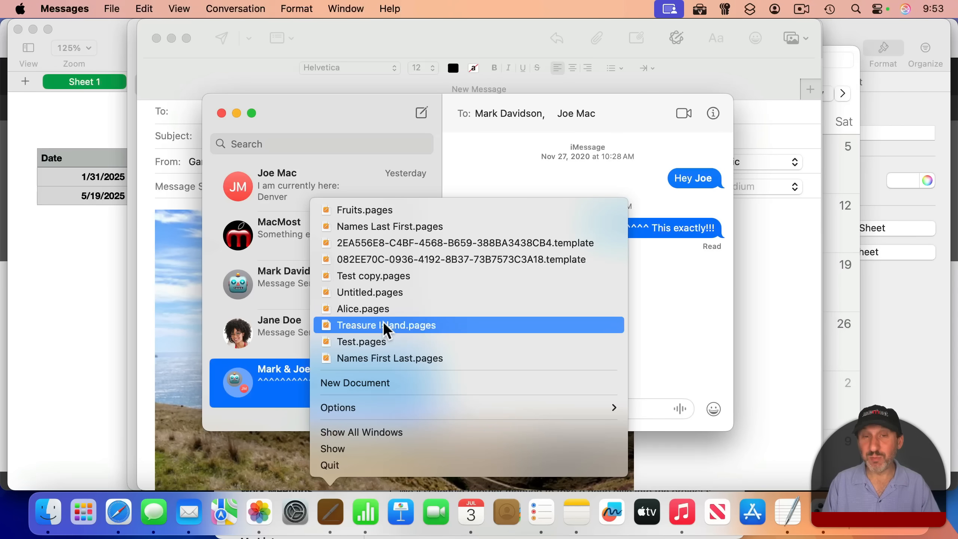
mouse_move(375, 347)
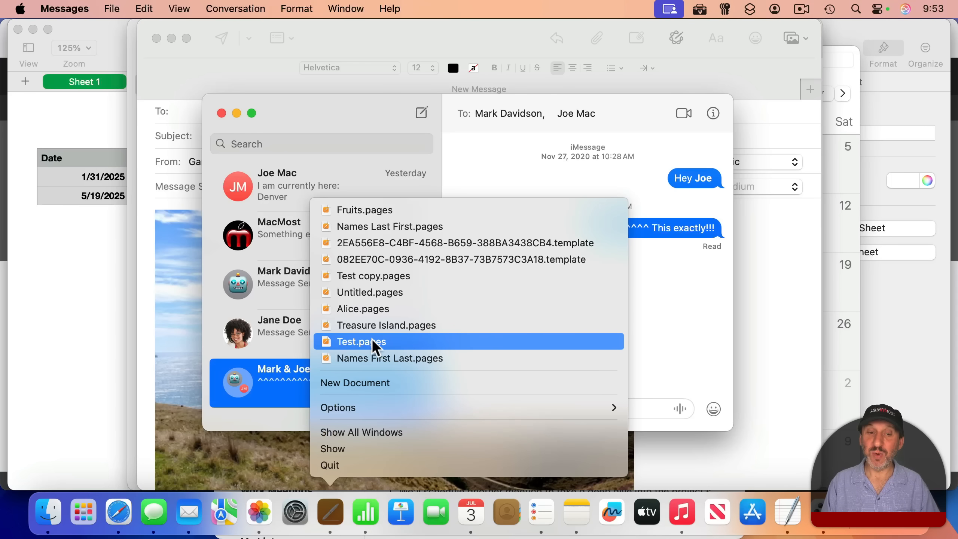
mouse_move(370, 332)
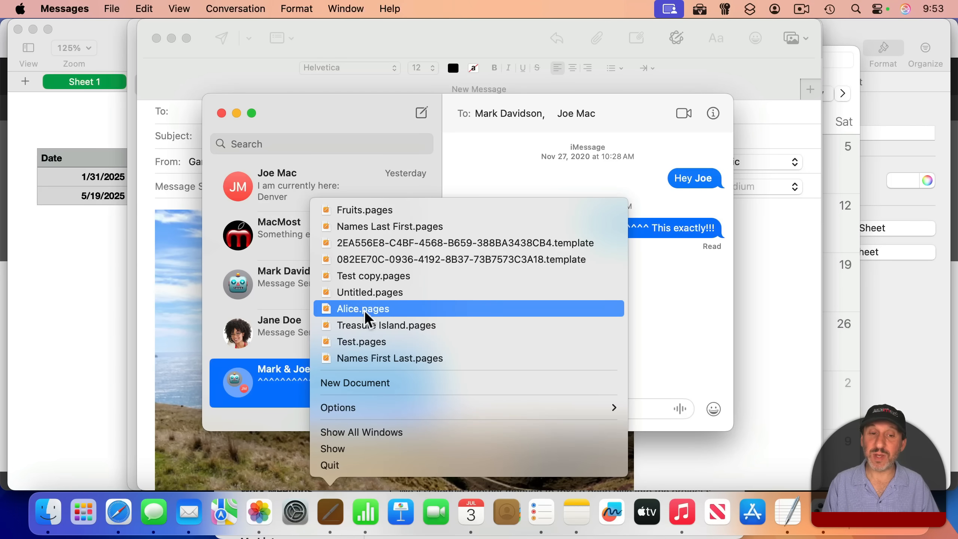
left_click(363, 309)
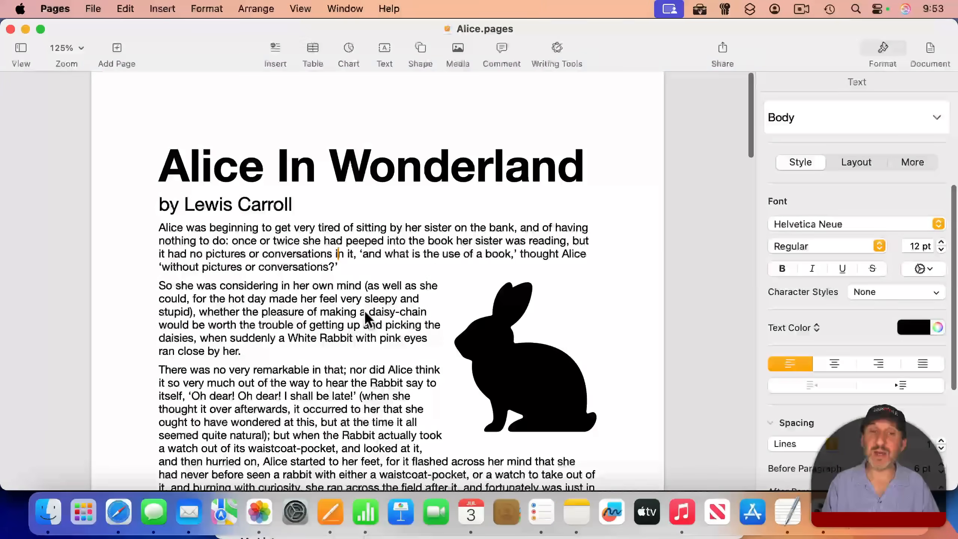
right_click(331, 516)
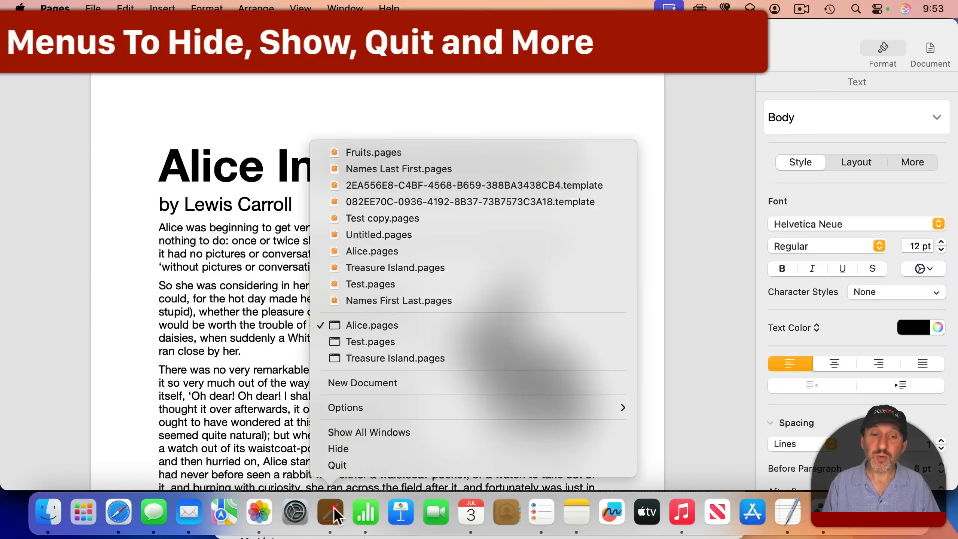
mouse_move(344, 453)
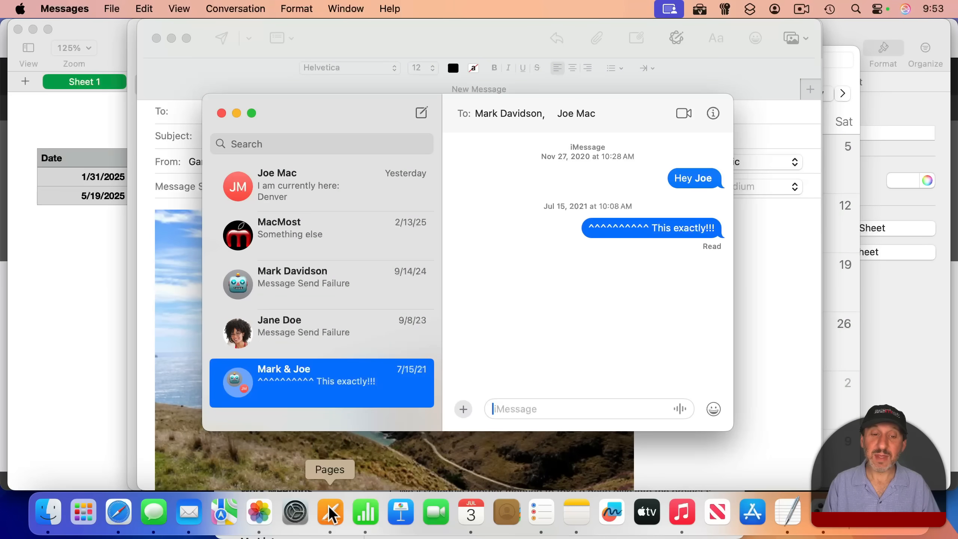
right_click(330, 511)
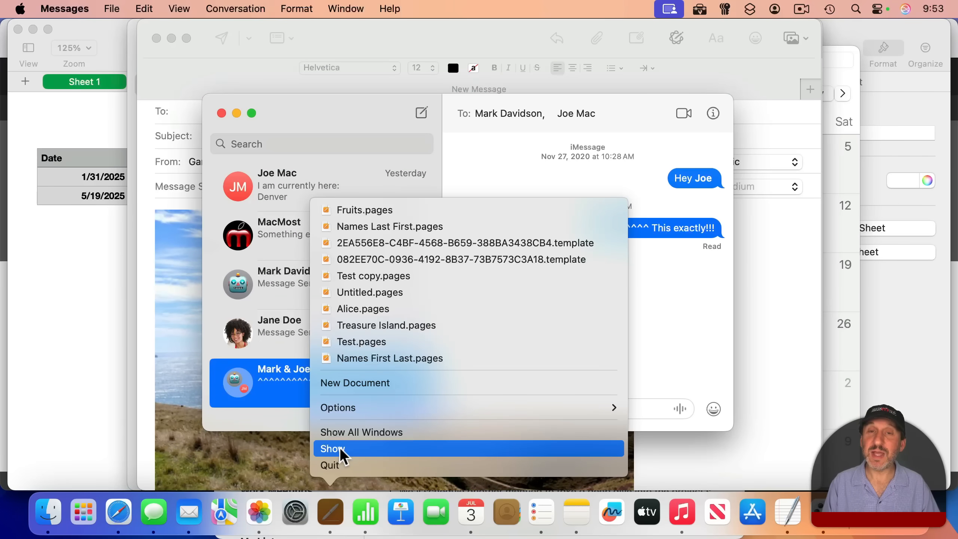
left_click(363, 309)
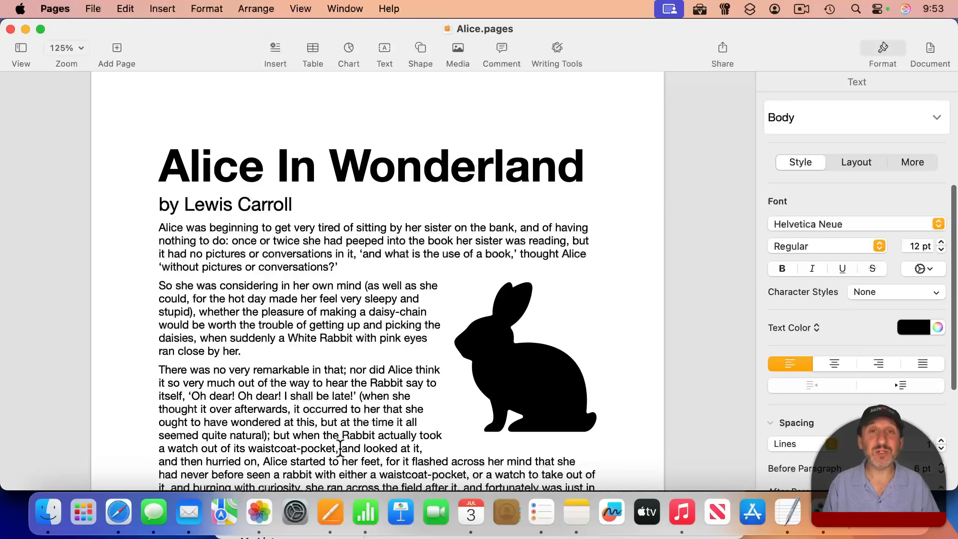
mouse_move(332, 513)
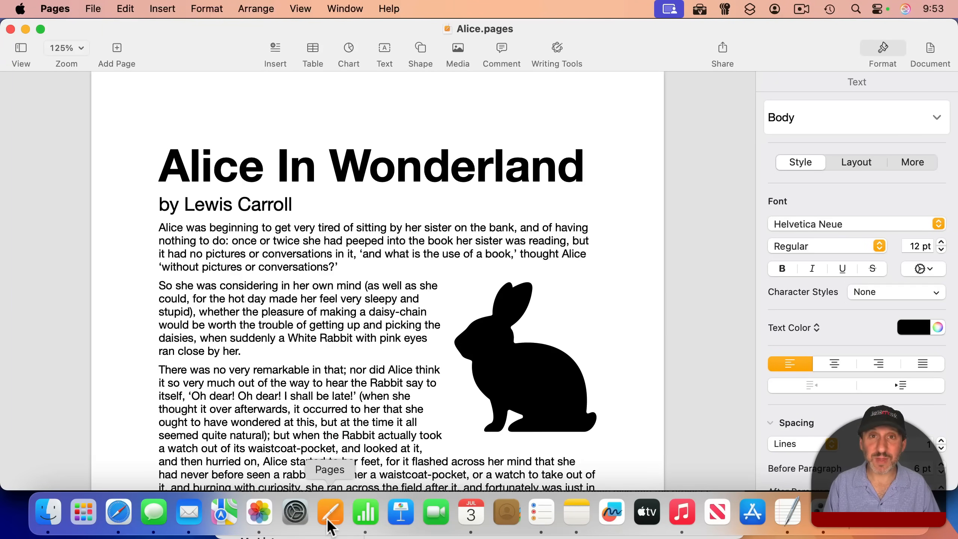
Quit Pages entirely from its Dock menu's app options
right_click(330, 515)
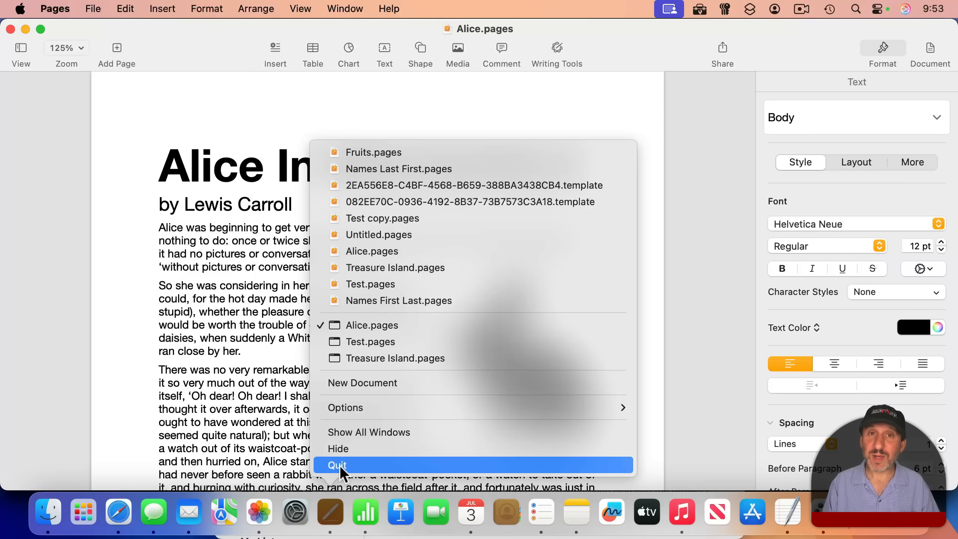
mouse_move(356, 472)
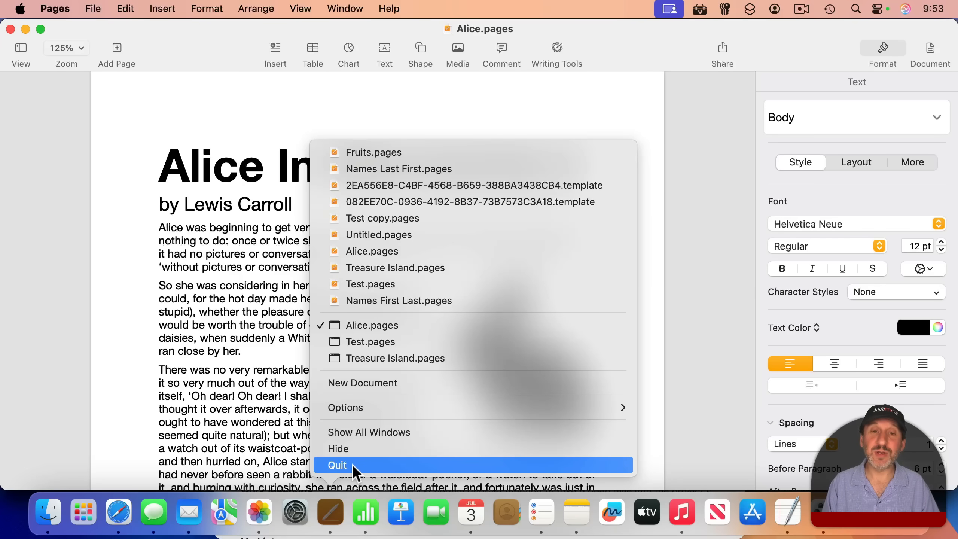
left_click(54, 8)
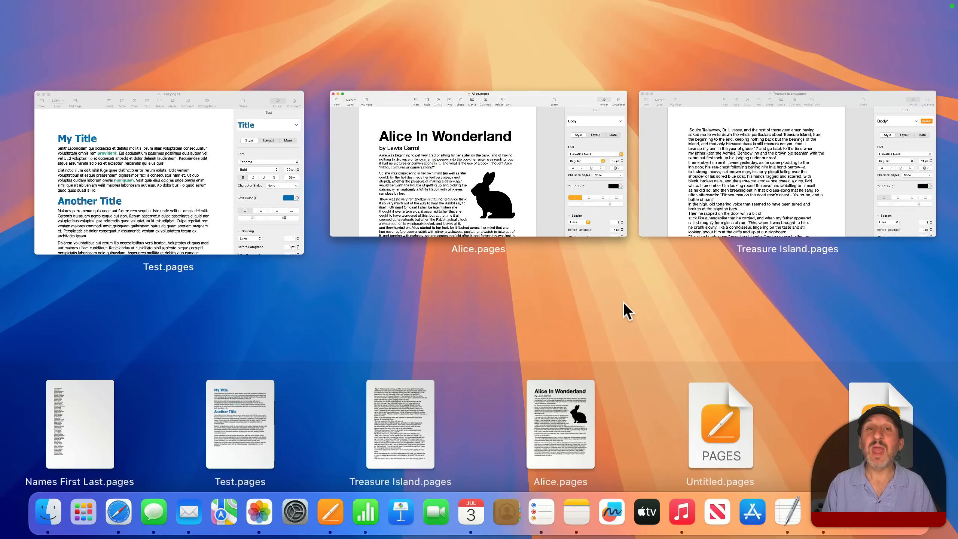
mouse_move(550, 293)
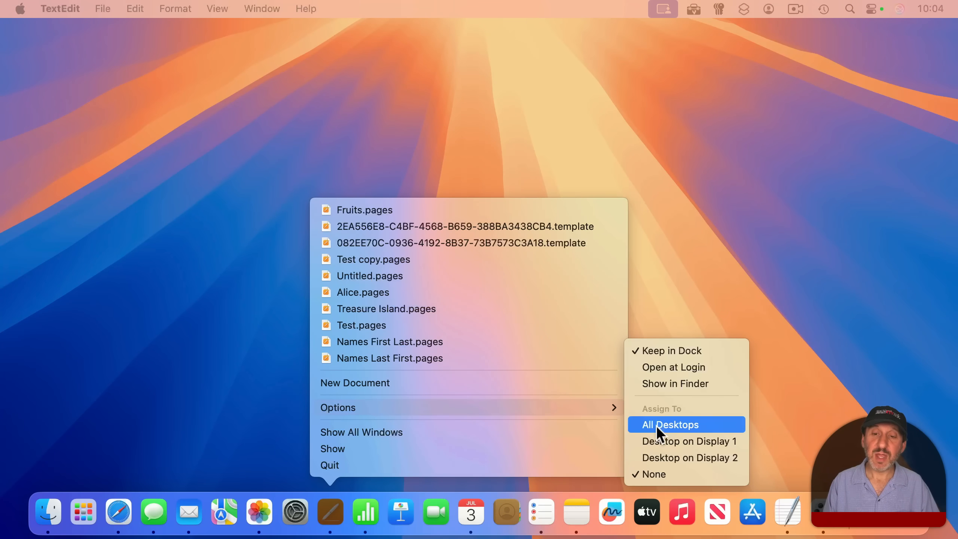
mouse_move(665, 356)
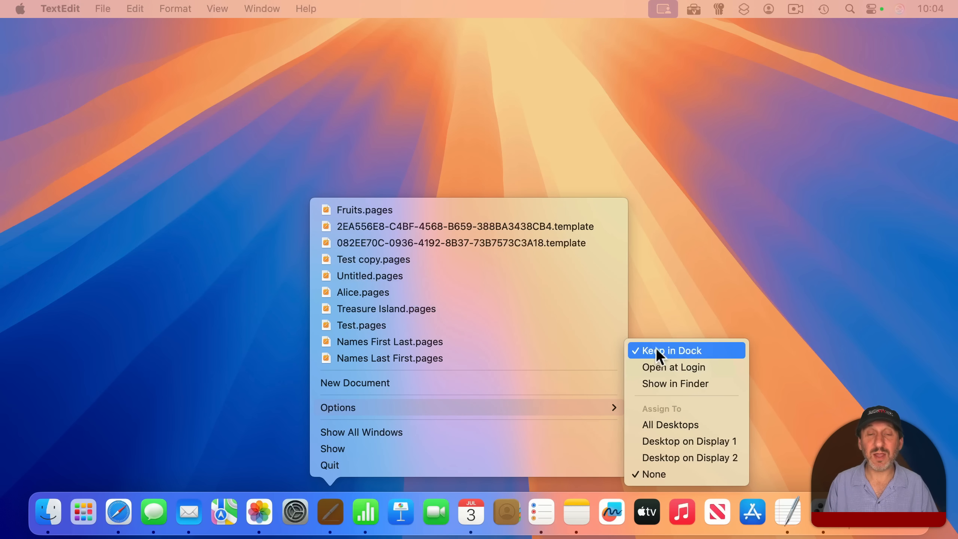
mouse_move(673, 366)
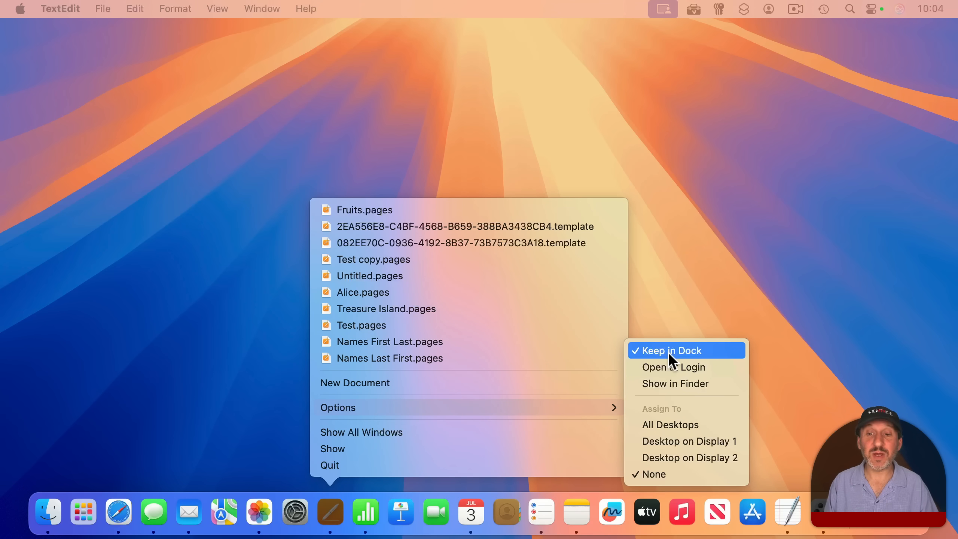
mouse_move(671, 375)
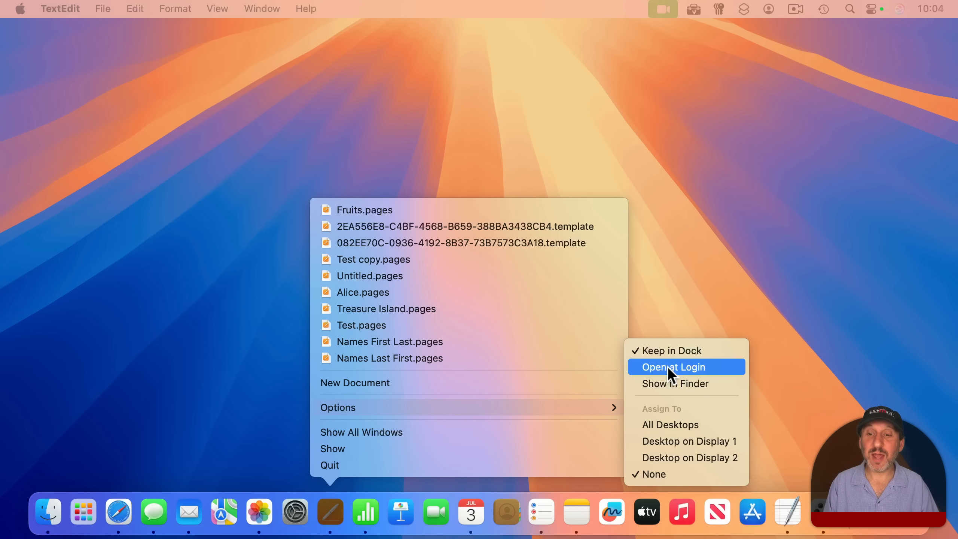
mouse_move(682, 400)
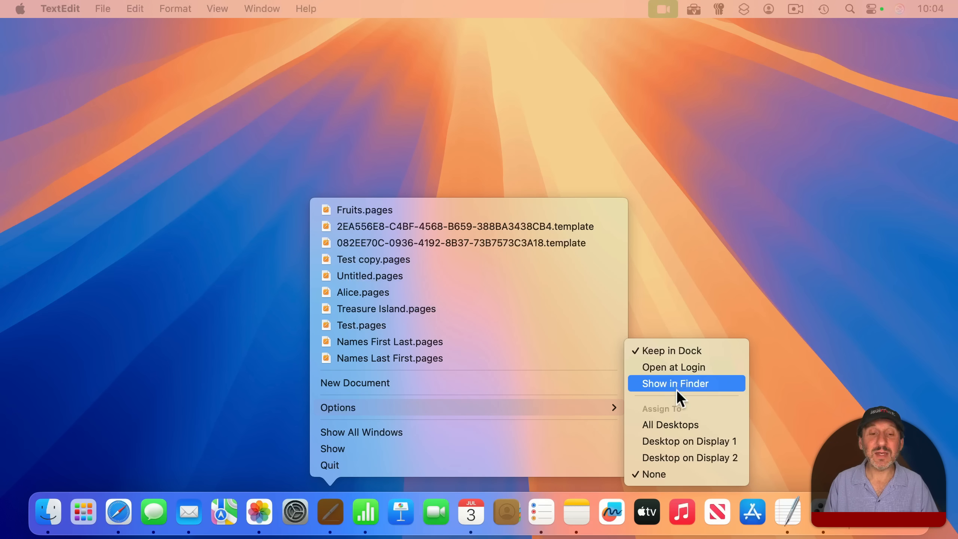
mouse_move(673, 437)
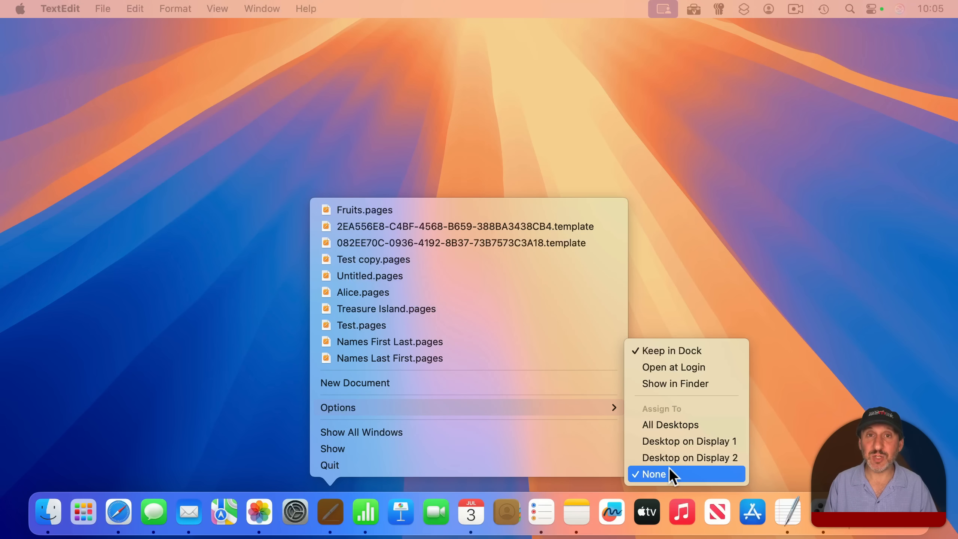
Leave the app assigned to no particular desktop under Assign To
left_click(363, 292)
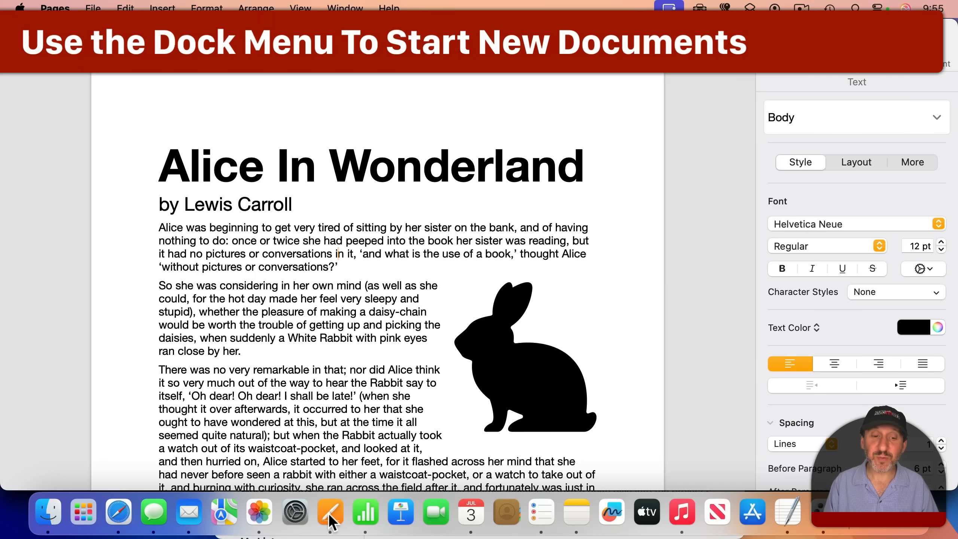
Show the Pages and Numbers Dock menus with their New Document and New Spreadsheet commands
right_click(332, 519)
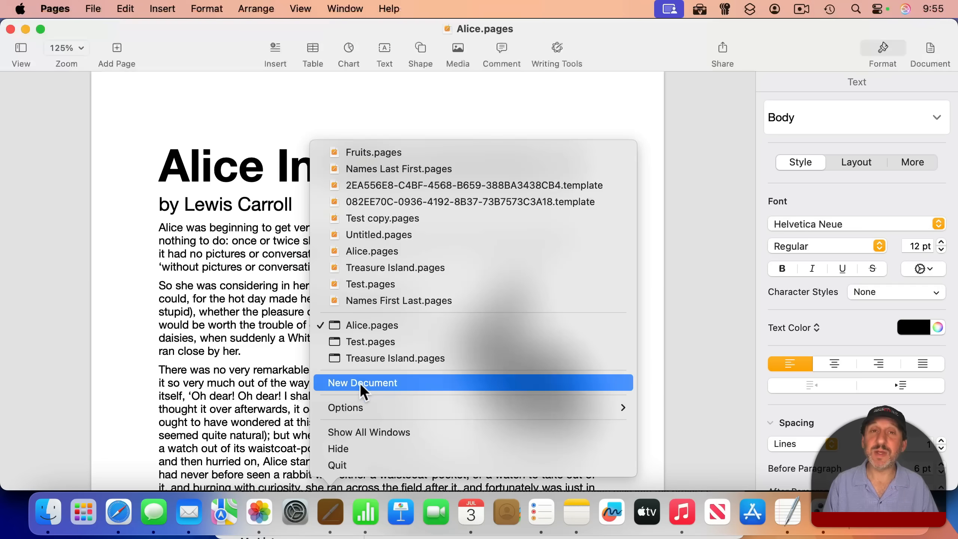
mouse_move(355, 412)
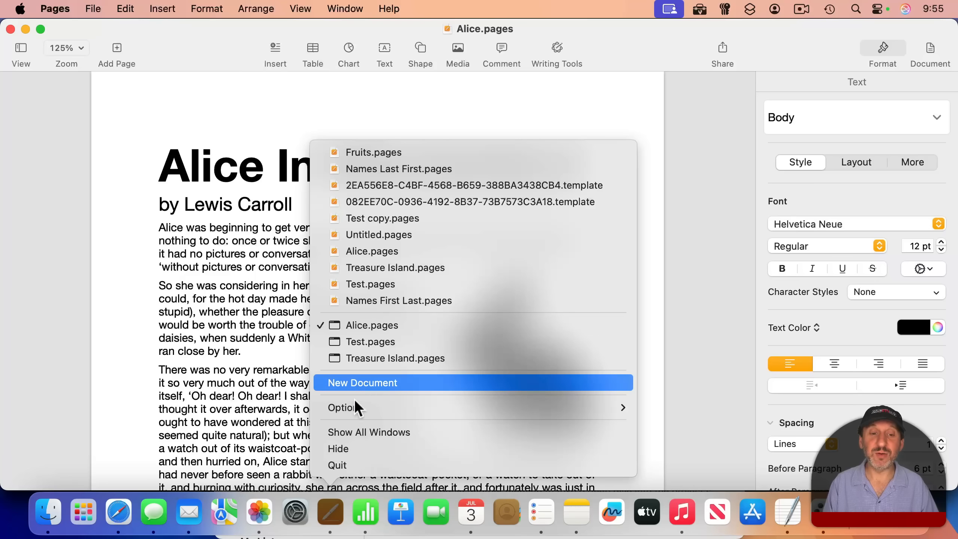
left_click(365, 513)
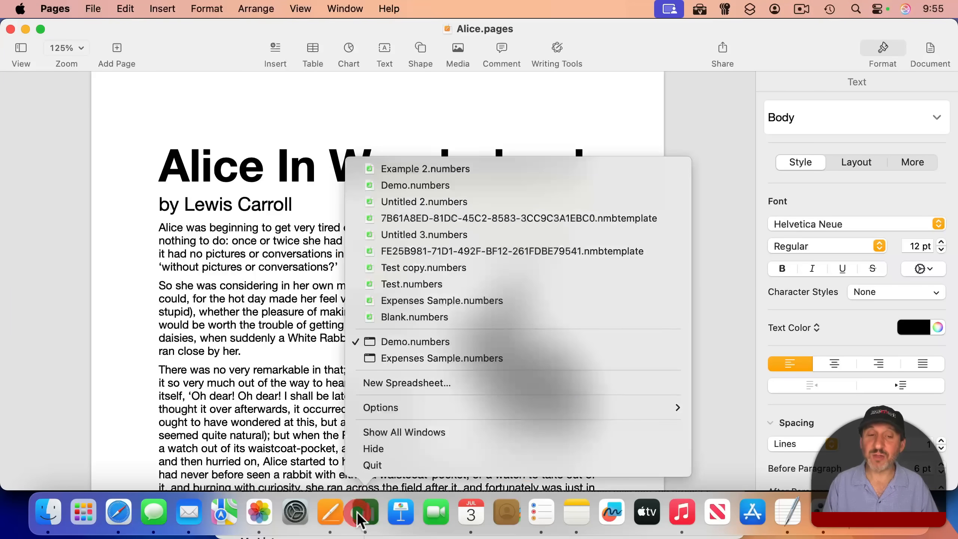
mouse_move(388, 390)
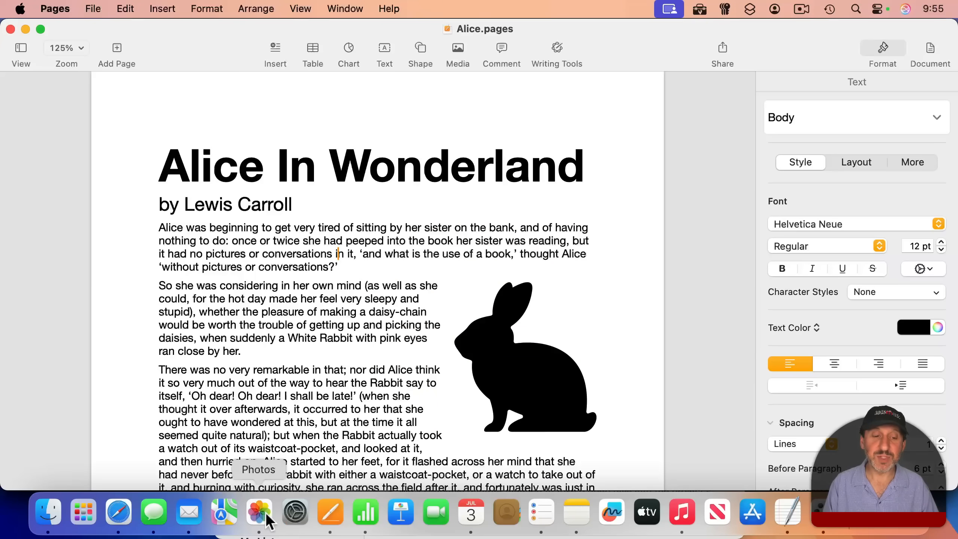
mouse_move(401, 523)
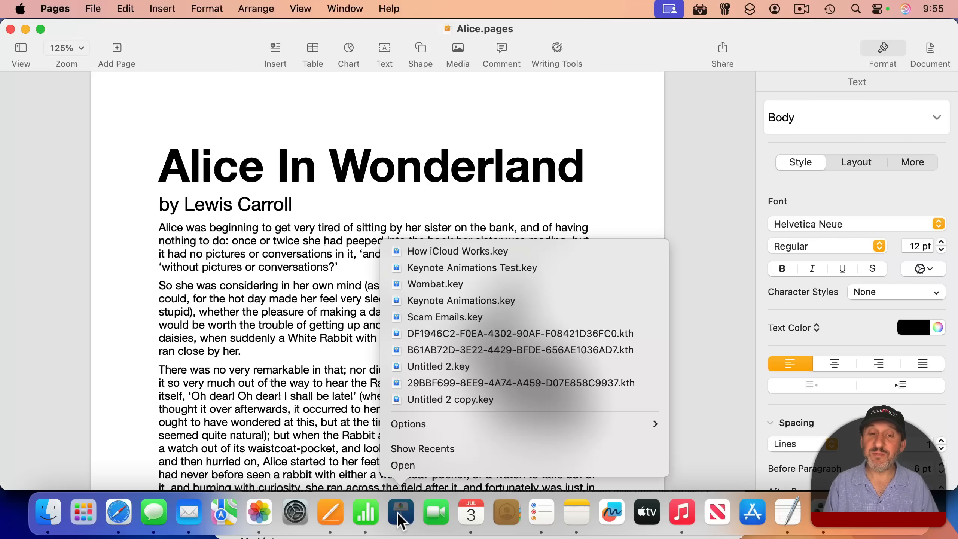
mouse_move(437, 429)
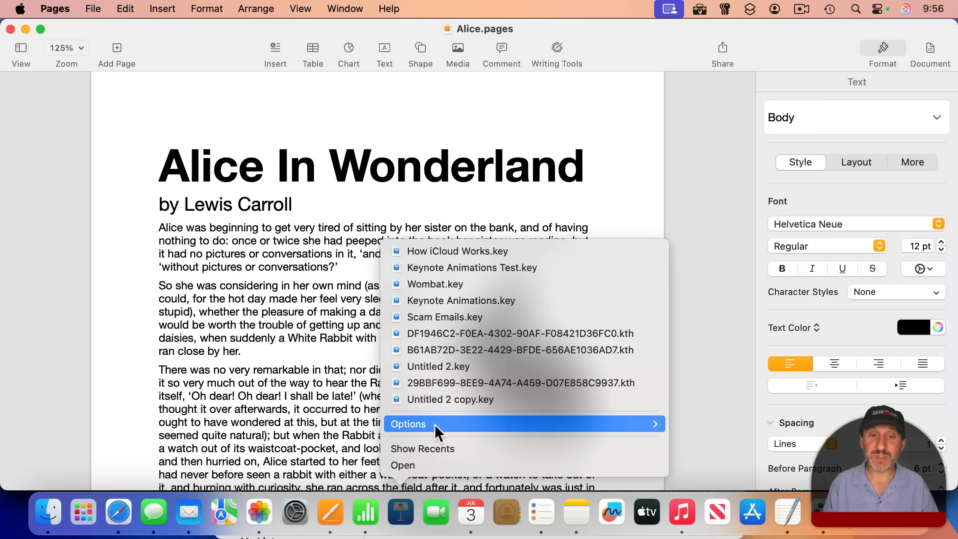
mouse_move(437, 408)
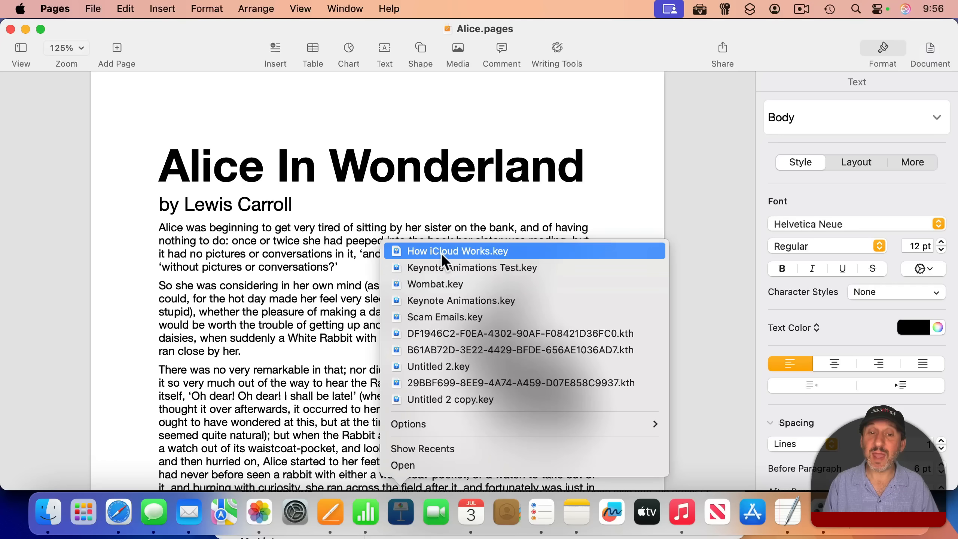
mouse_move(445, 340)
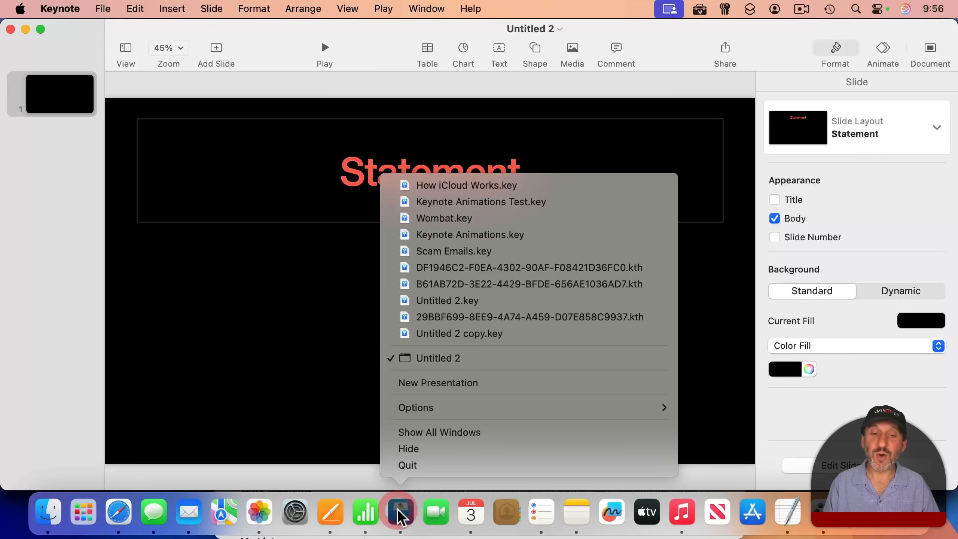
Dismiss Keynote's menu and show Mail's Get New Mail, New Viewer Window and Compose commands
left_click(332, 372)
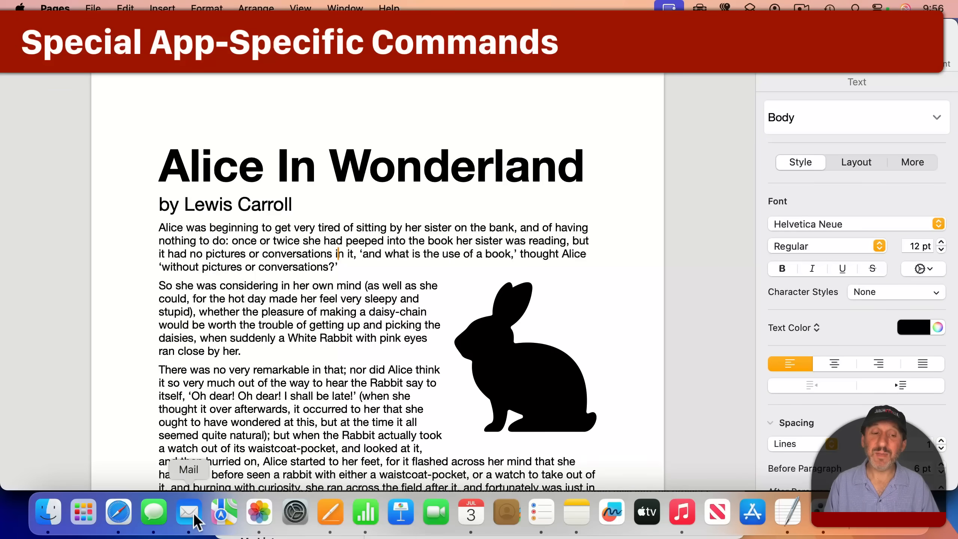
right_click(187, 512)
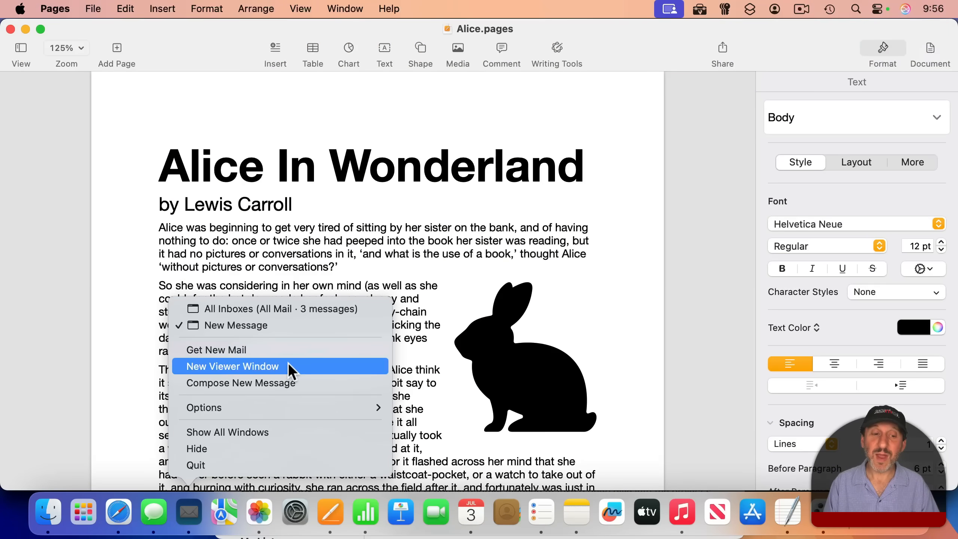
mouse_move(304, 388)
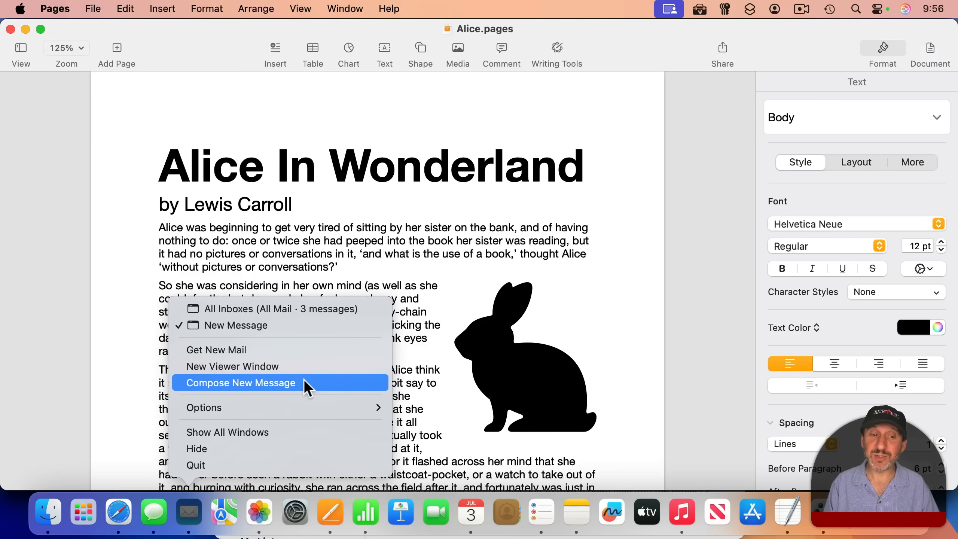
Show Music's Dock playback commands and start playing Cherry Bomb
right_click(682, 511)
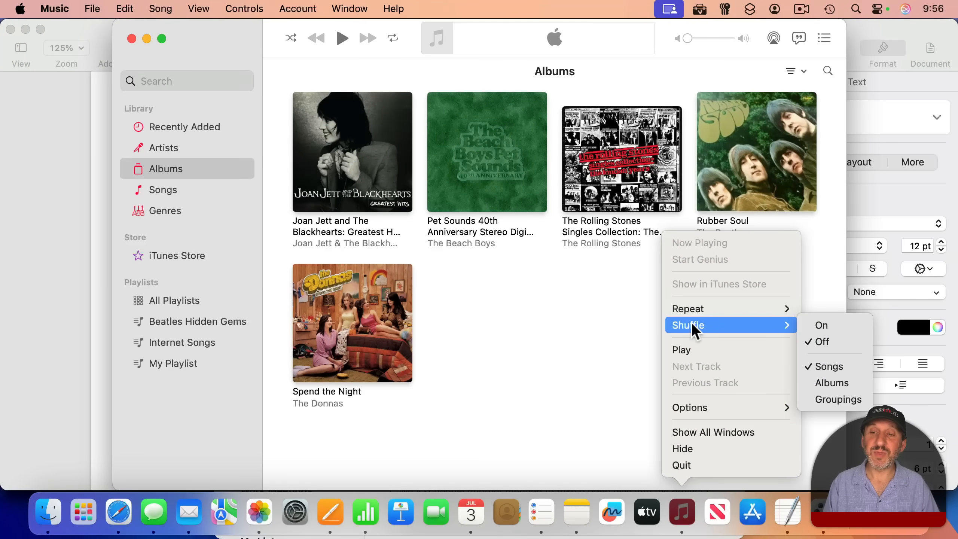
mouse_move(692, 358)
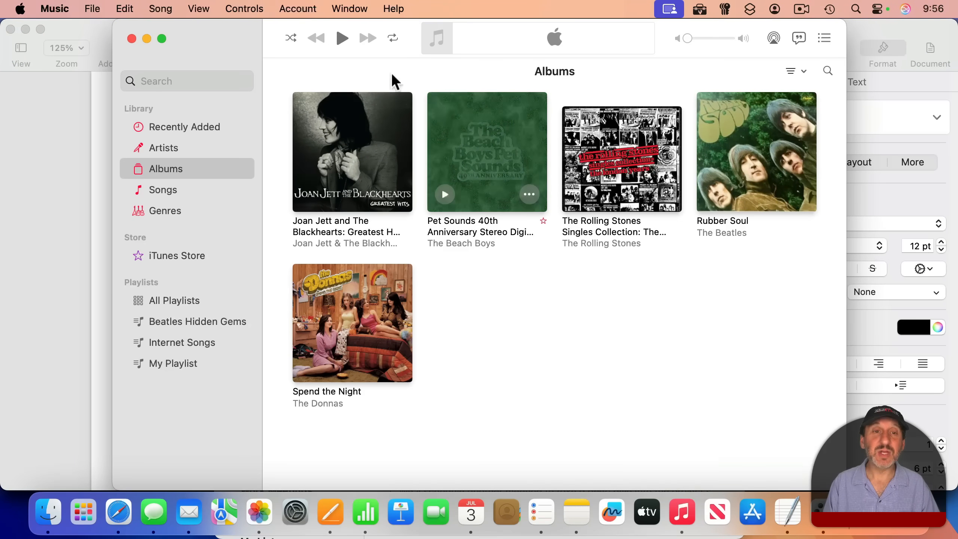
left_click(341, 37)
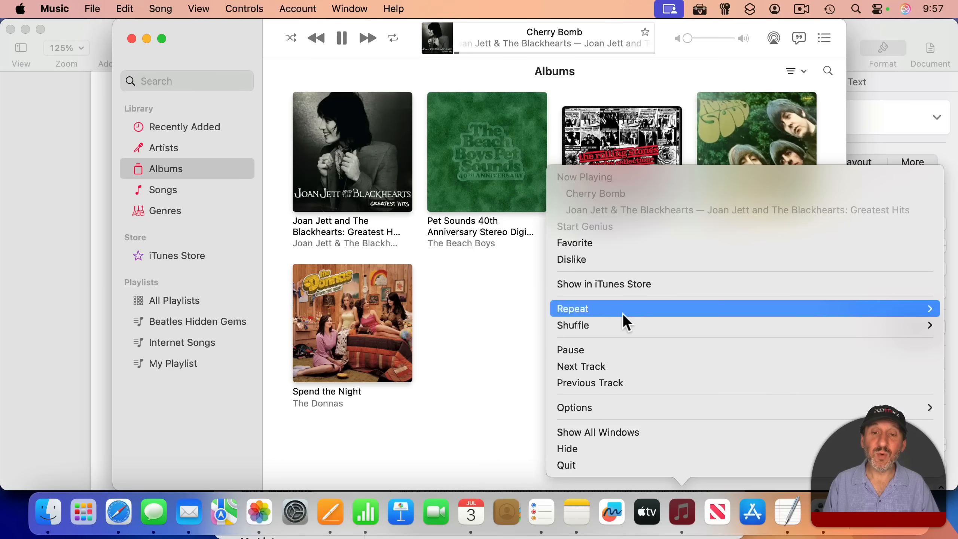
mouse_move(598, 257)
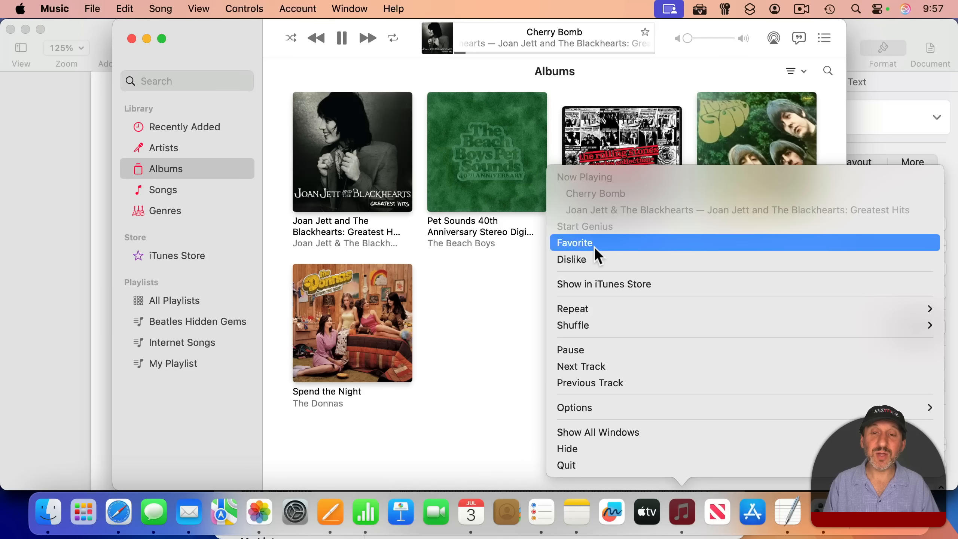
mouse_move(586, 358)
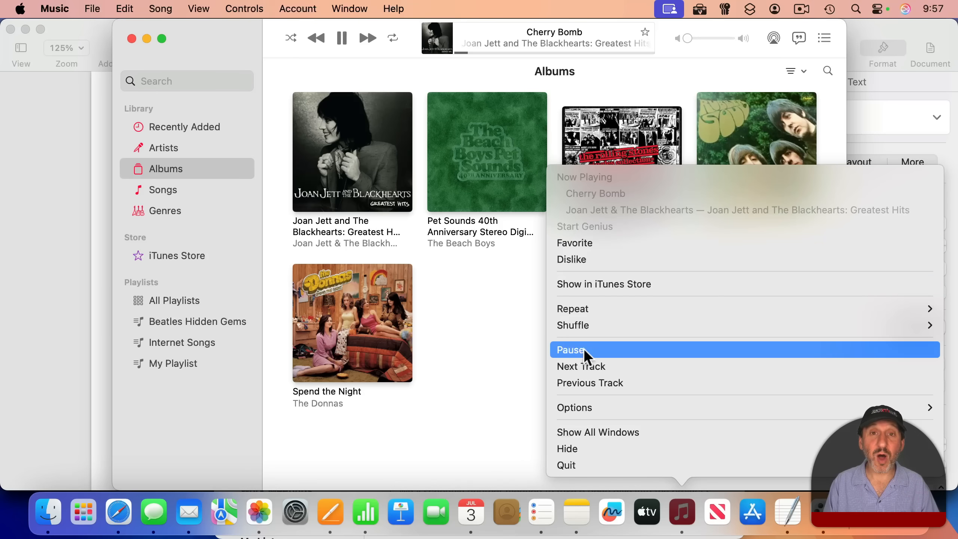
mouse_move(597, 388)
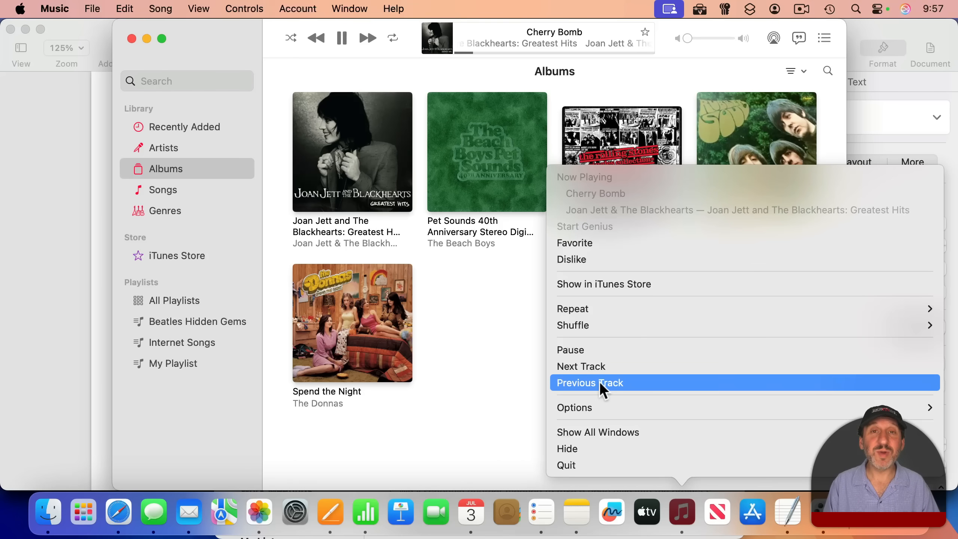
mouse_move(515, 395)
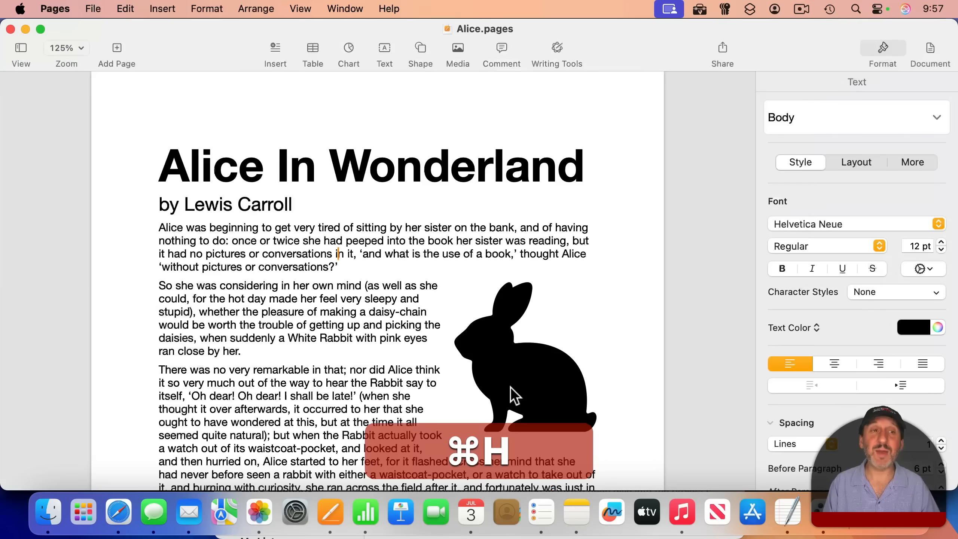
mouse_move(682, 525)
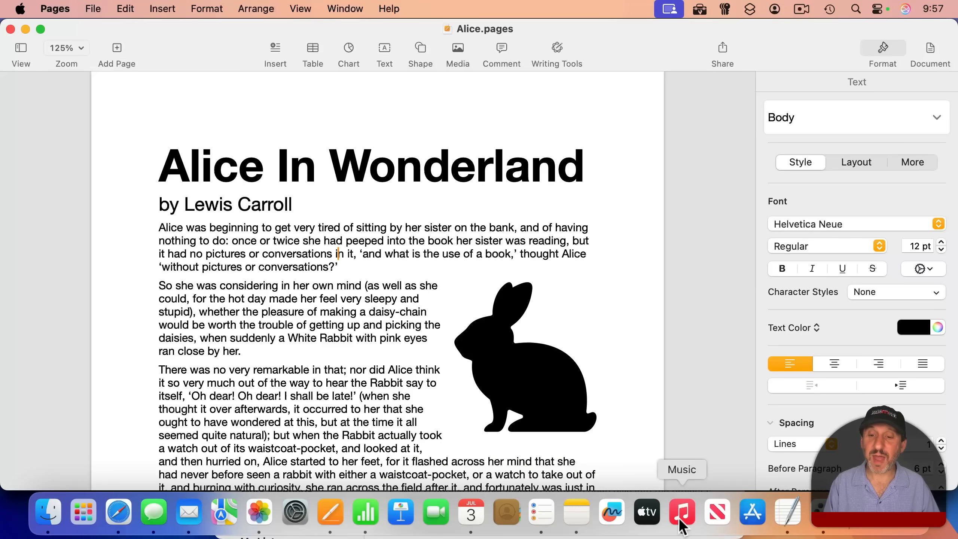
Show Finder's Dock menu with New Finder Window and favourite folders
right_click(682, 512)
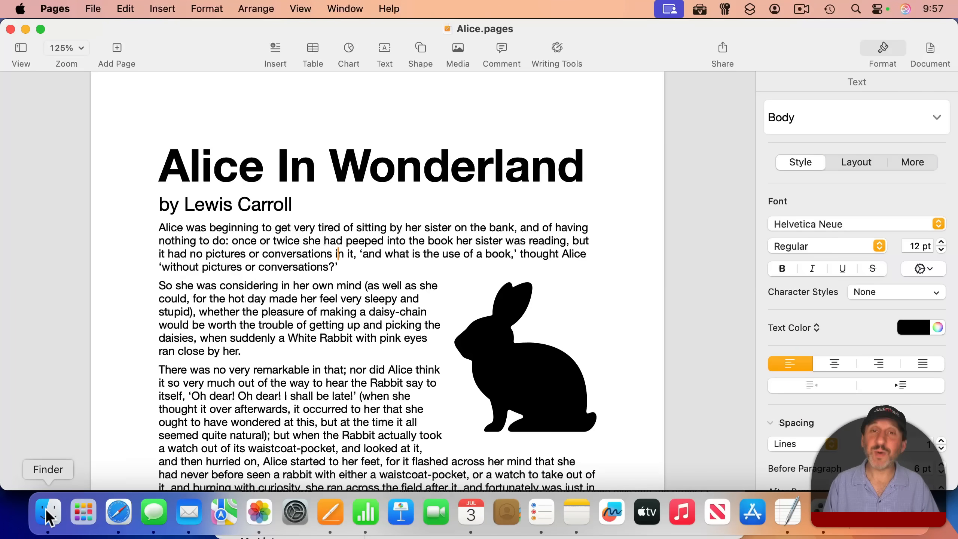
right_click(48, 512)
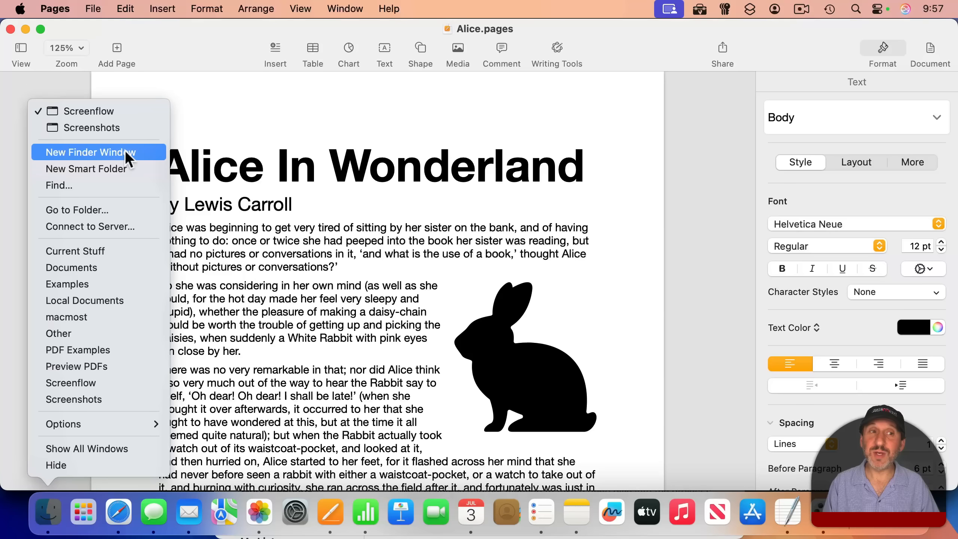
mouse_move(81, 193)
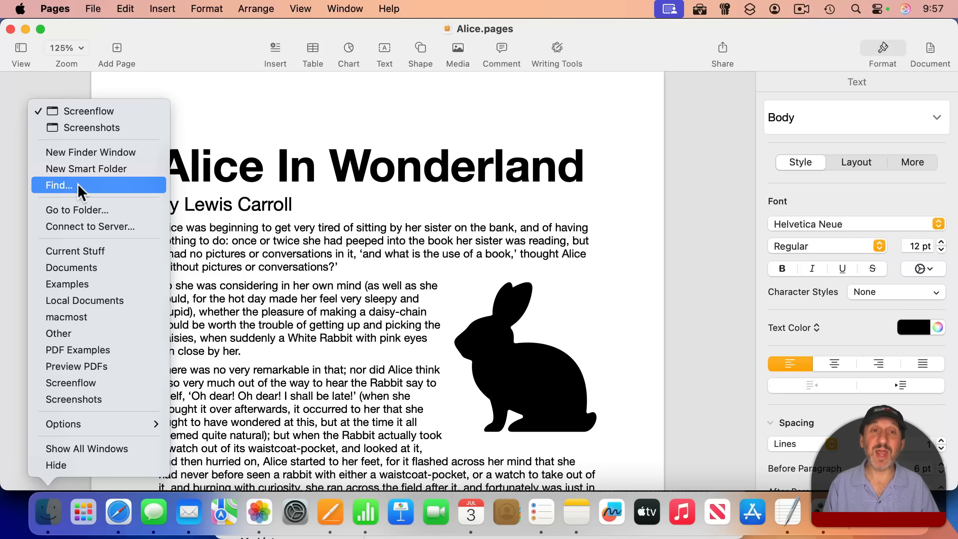
mouse_move(80, 221)
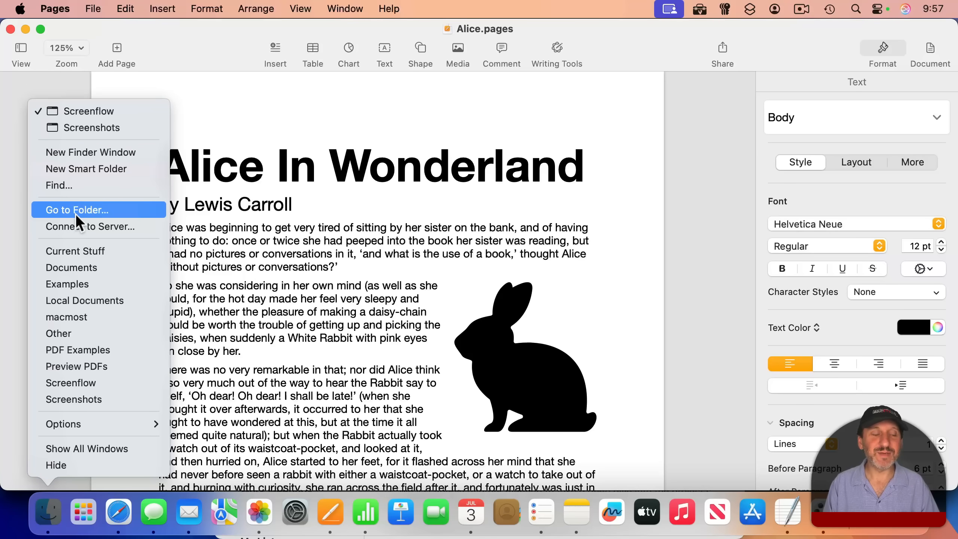
mouse_move(75, 238)
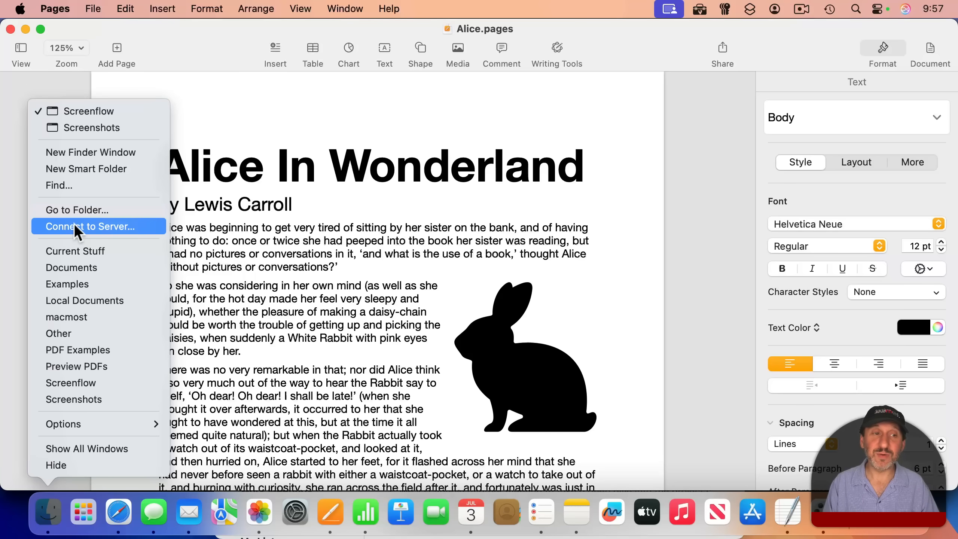
mouse_move(84, 511)
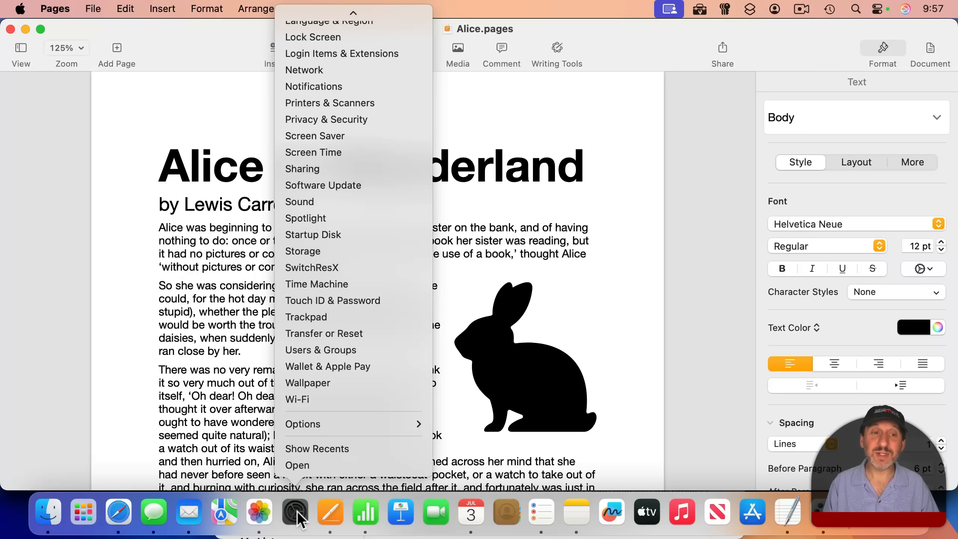
mouse_move(325, 199)
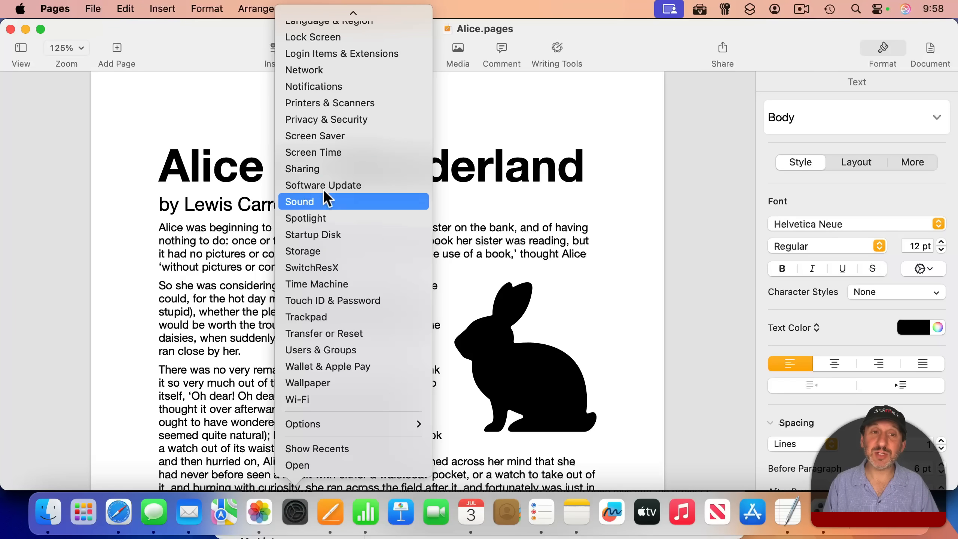
mouse_move(331, 193)
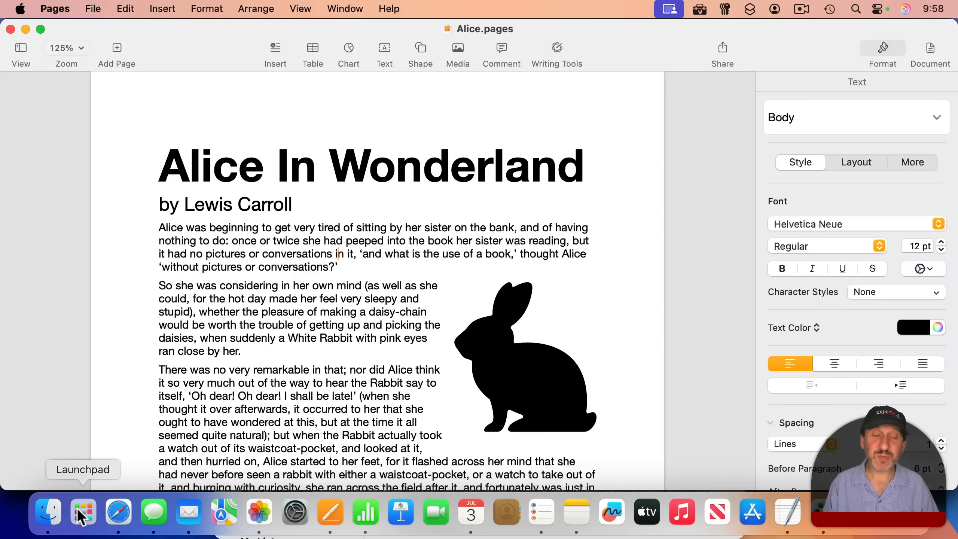
Dismiss the System Settings Dock menu so Alice.pages is unobstructed in Pages
right_click(83, 512)
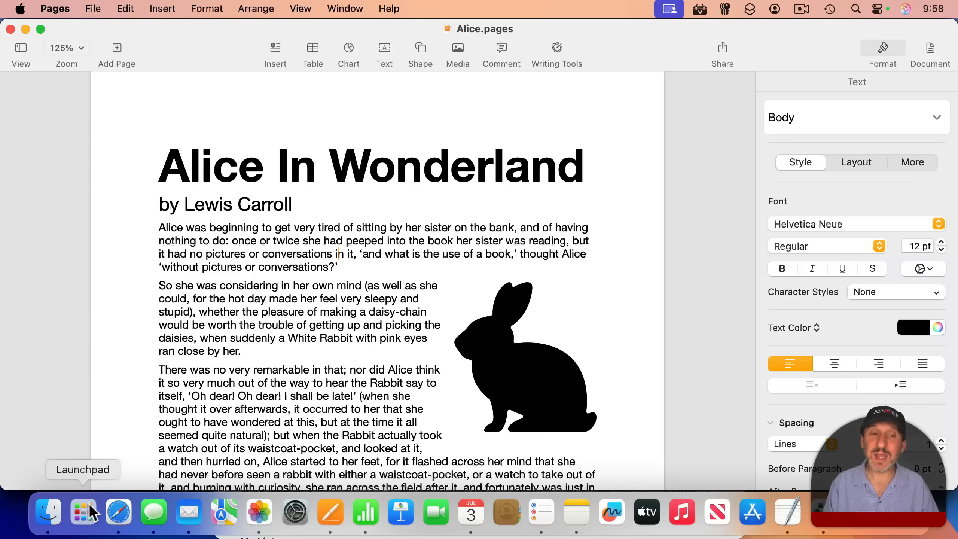
mouse_move(82, 523)
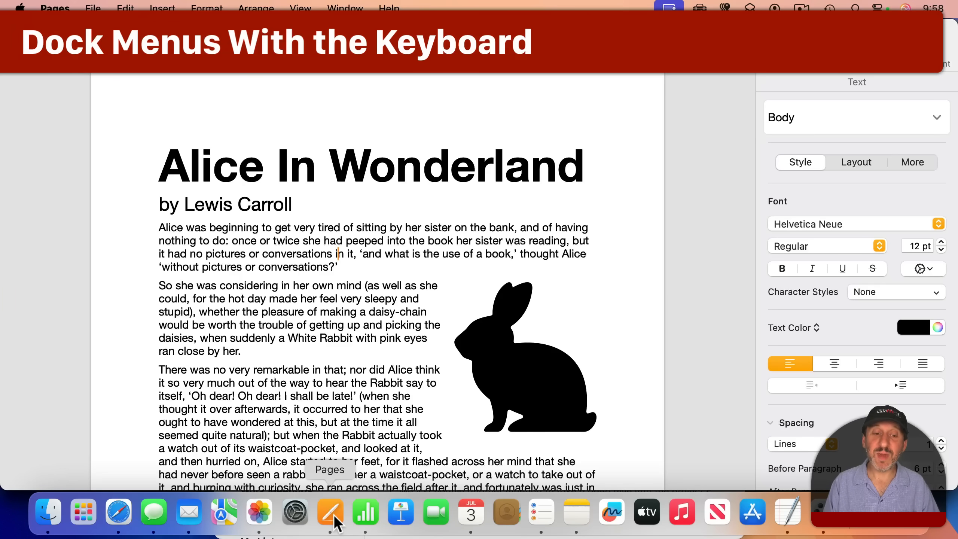
Show Pages' Dock menu of recent documents and open windows, then dismiss it
right_click(329, 516)
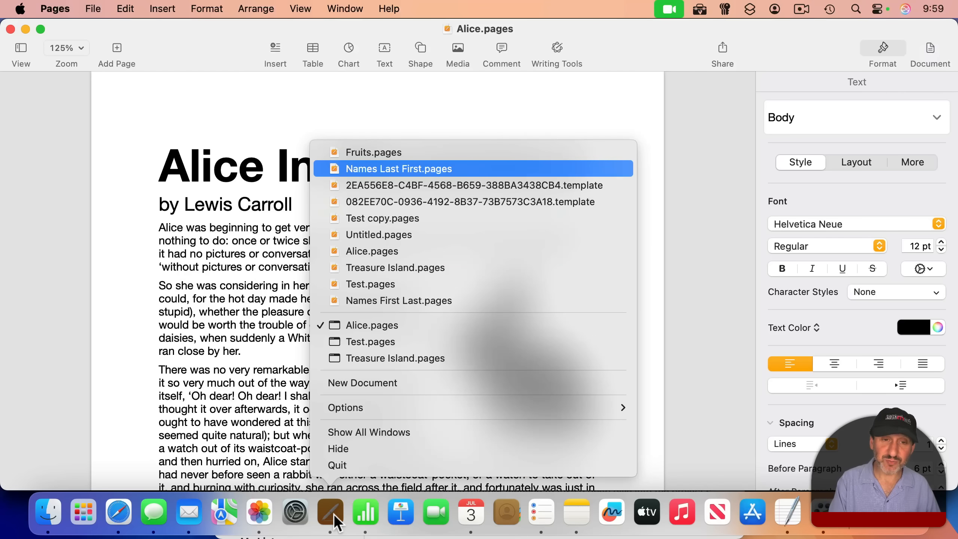
left_click(399, 168)
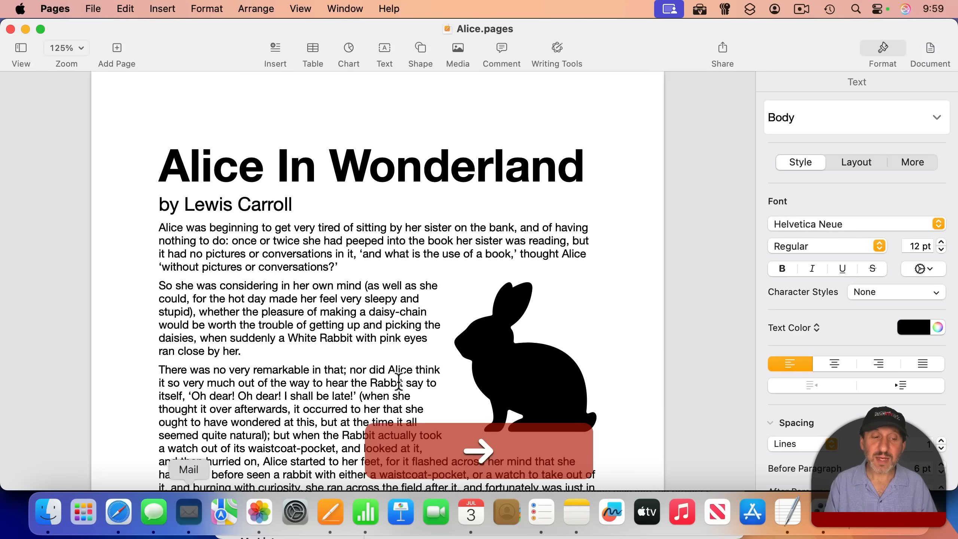
mouse_move(365, 516)
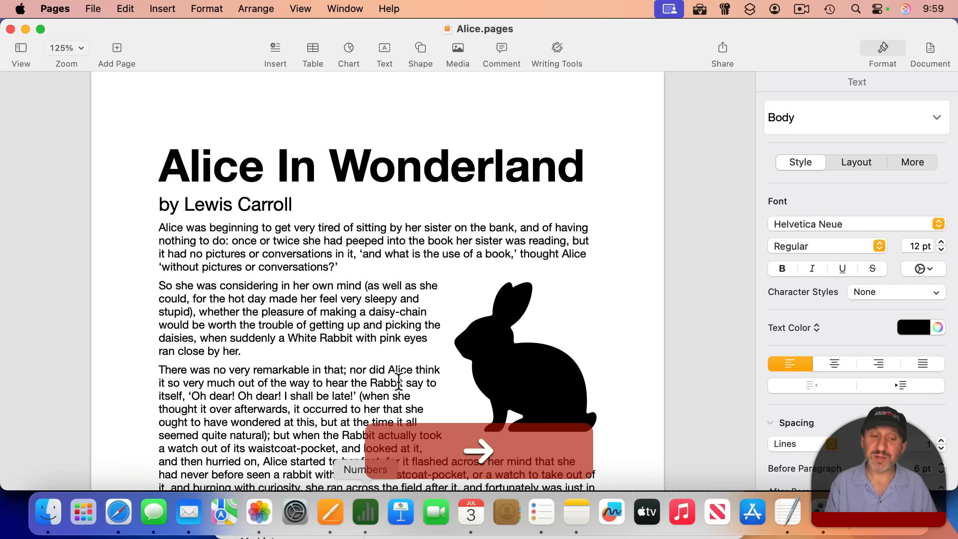
Switch to Treasure Island.pages from the Pages Dock menu's document list
right_click(332, 515)
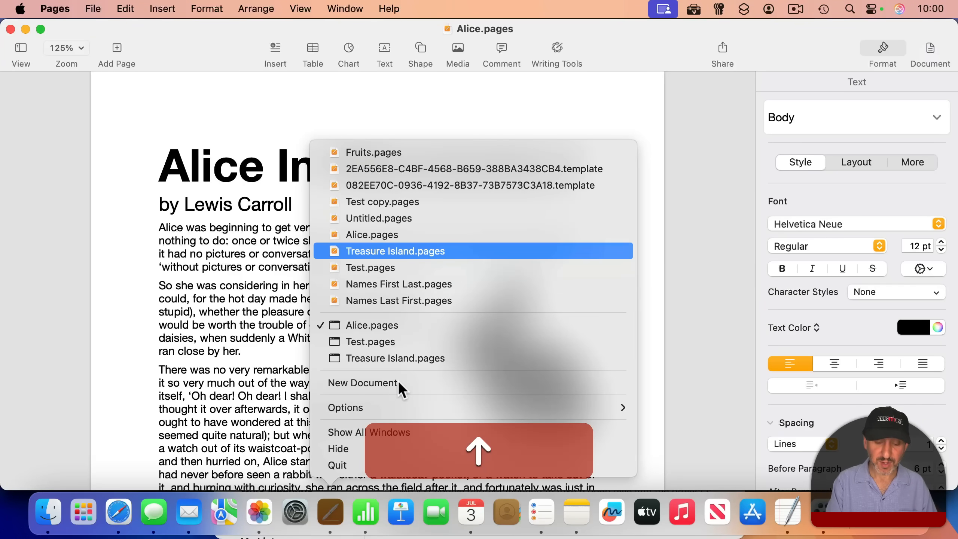
left_click(395, 251)
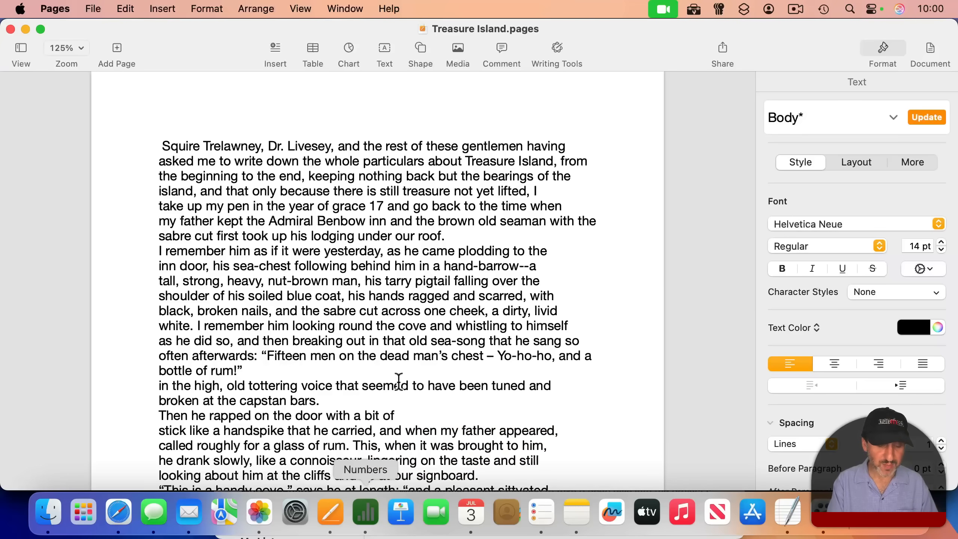
mouse_move(576, 512)
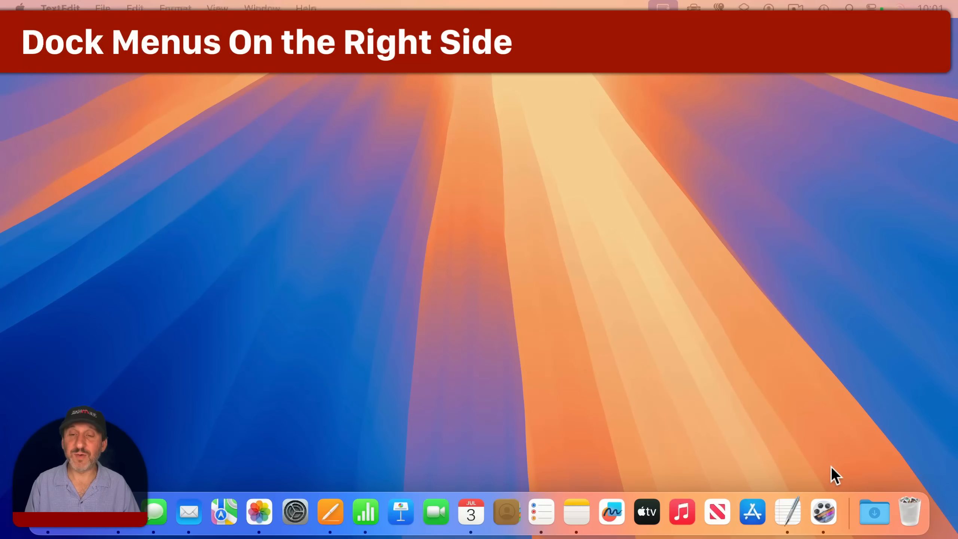
mouse_move(874, 513)
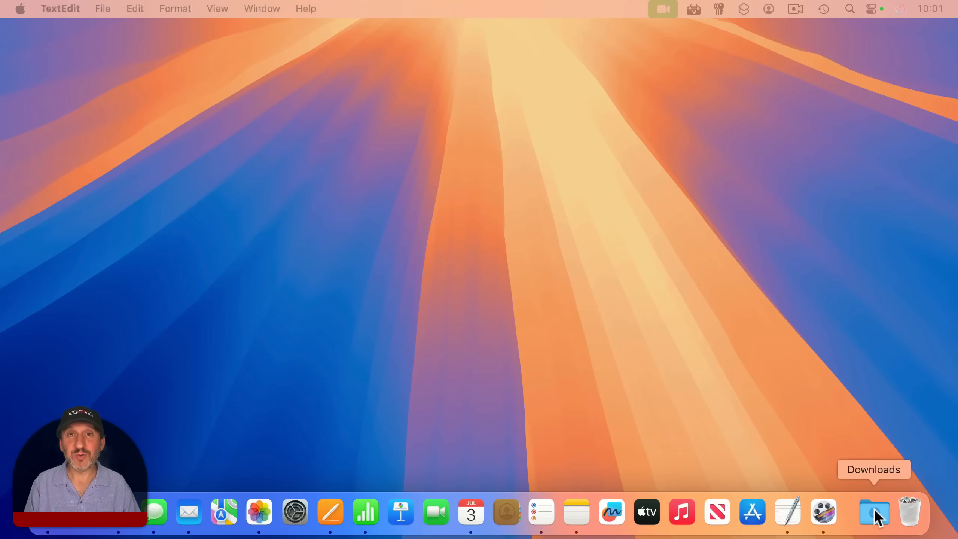
right_click(873, 512)
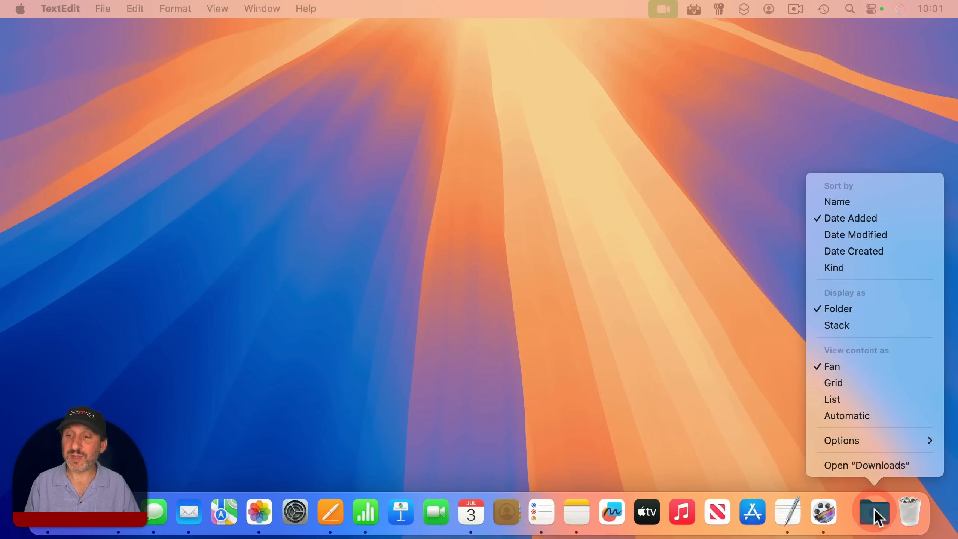
mouse_move(875, 281)
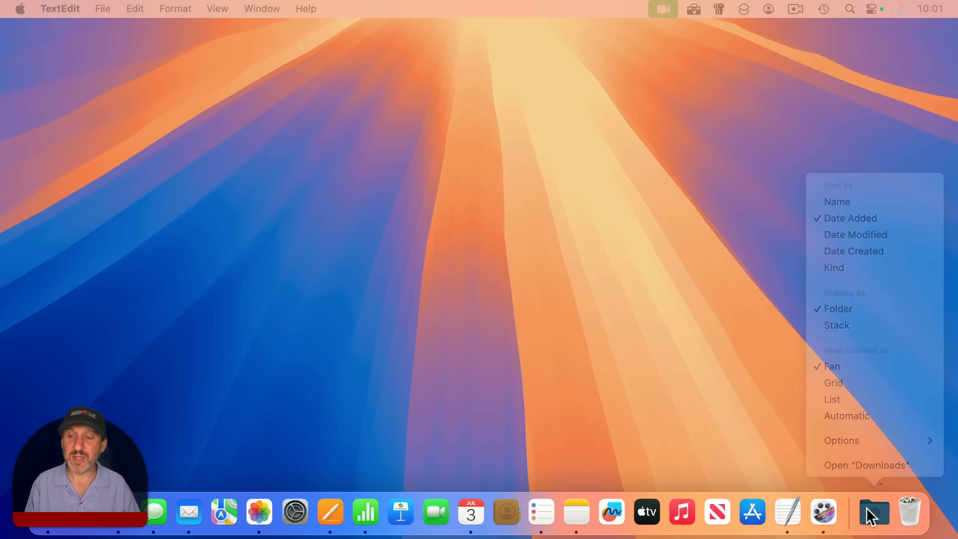
right_click(910, 512)
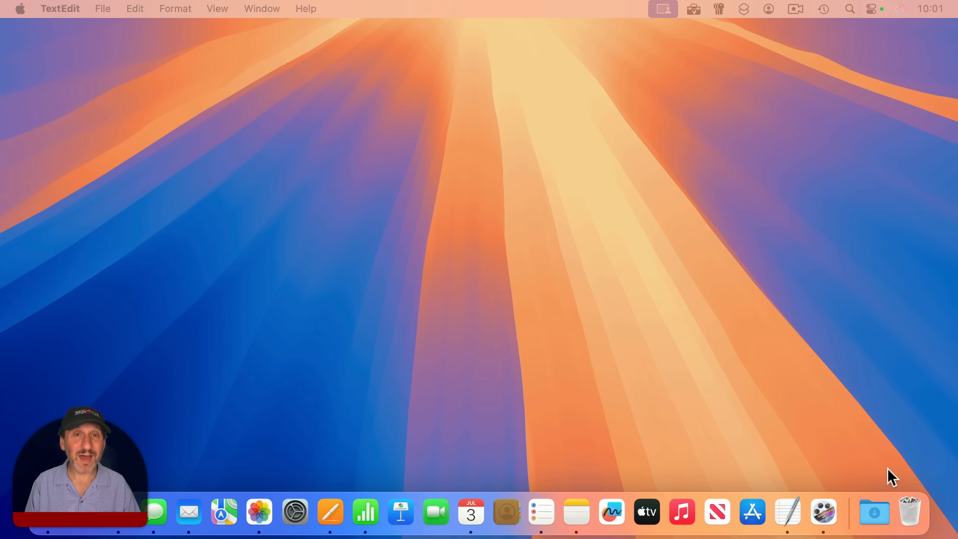
mouse_move(850, 514)
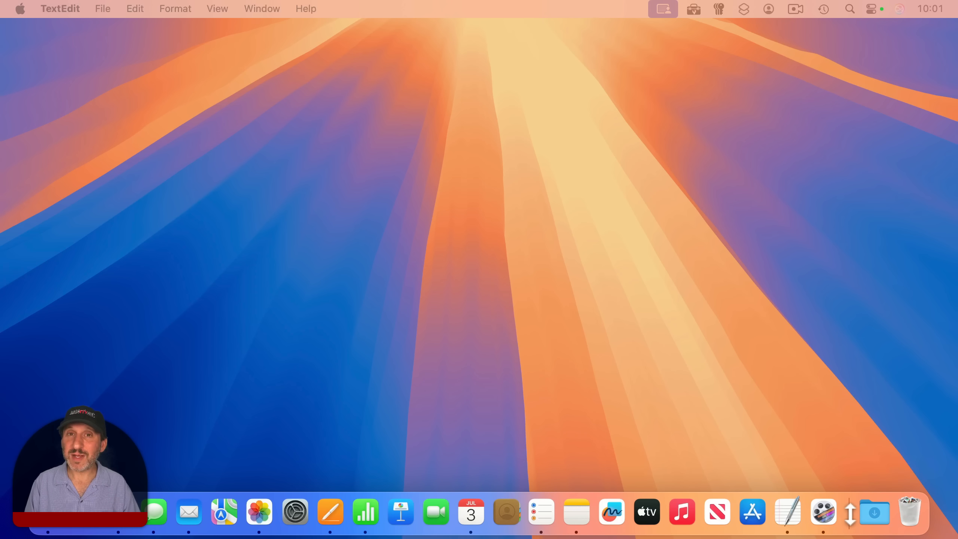
right_click(850, 513)
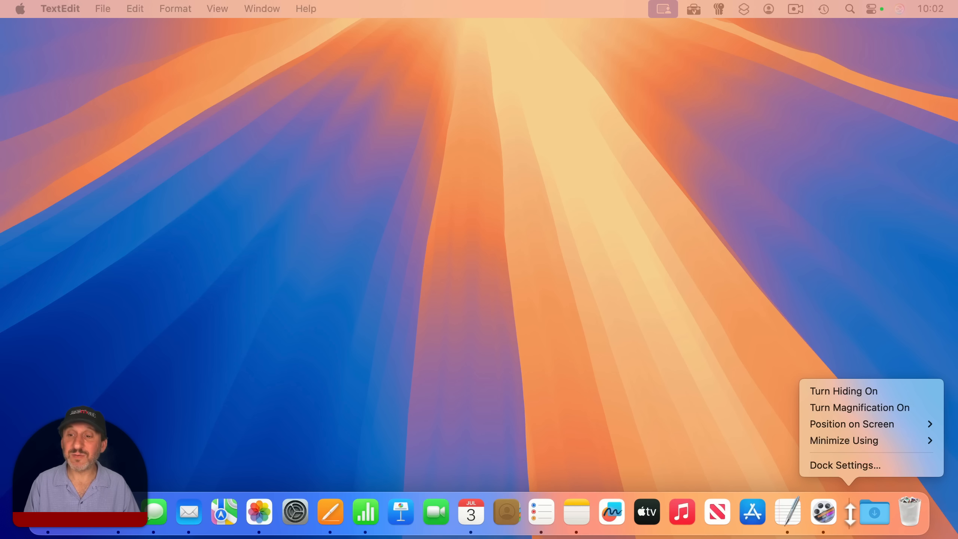
mouse_move(863, 395)
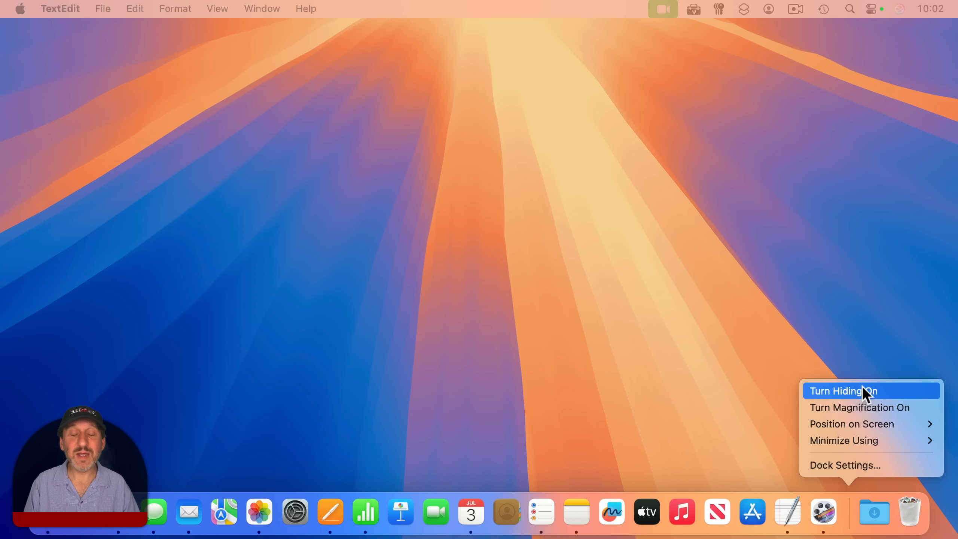
mouse_move(866, 423)
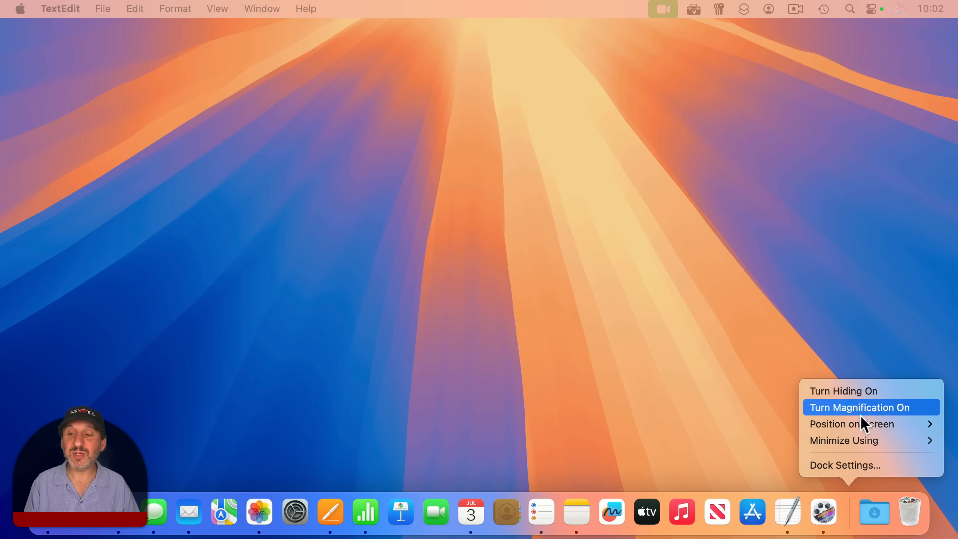
mouse_move(855, 449)
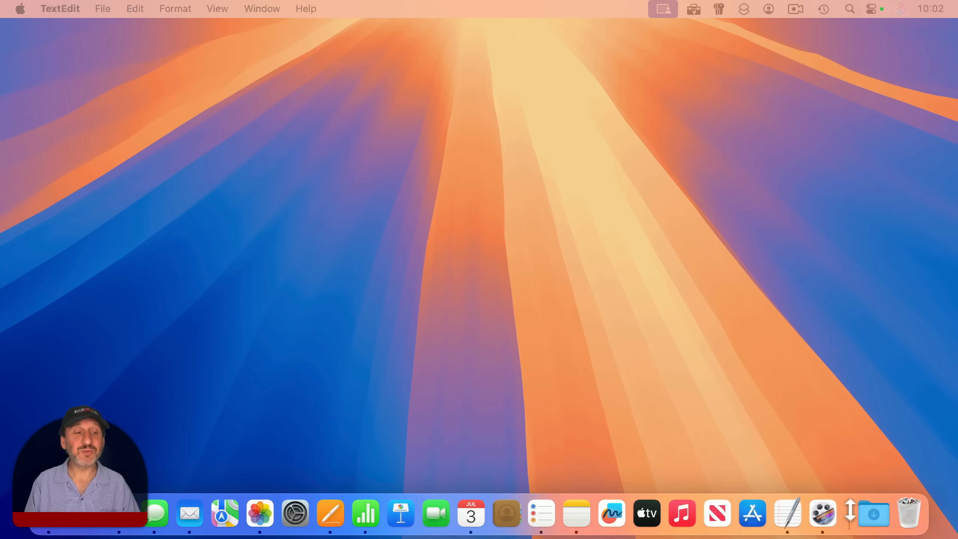
mouse_move(717, 513)
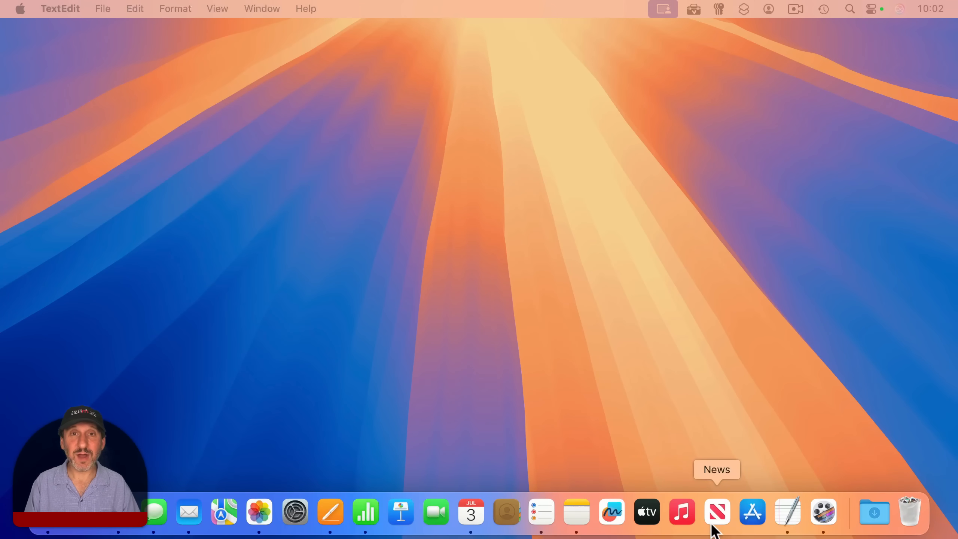